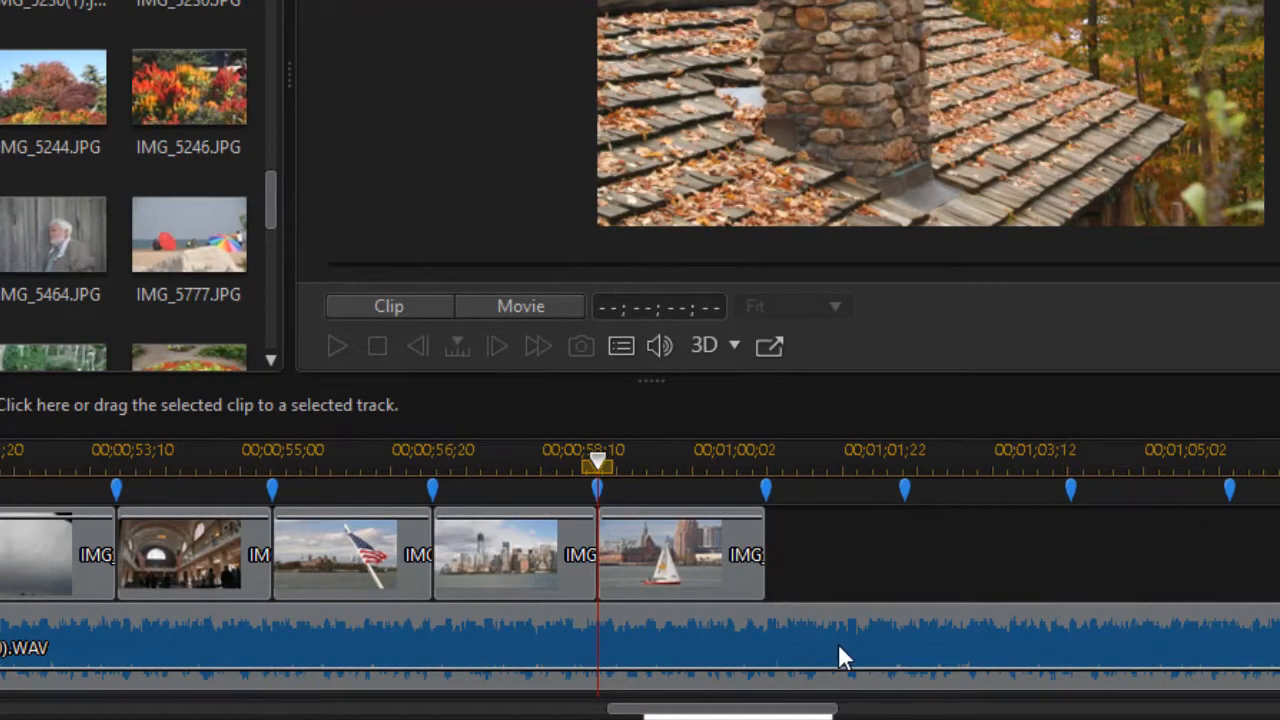
Add a clip marker to the selected music track at 00;01;03;13 and confirm it
{"action": "left_click", "coordinate": [388, 306]}
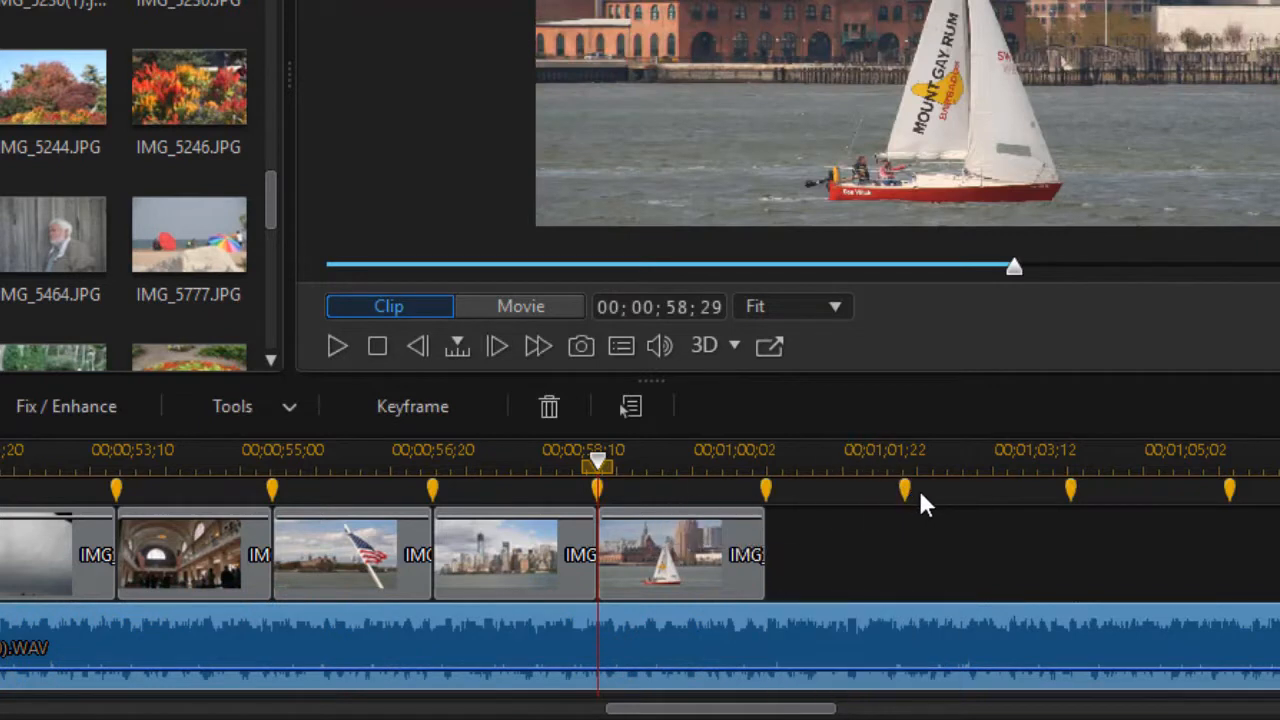
{"action": "mouse_move", "coordinate": [960, 640]}
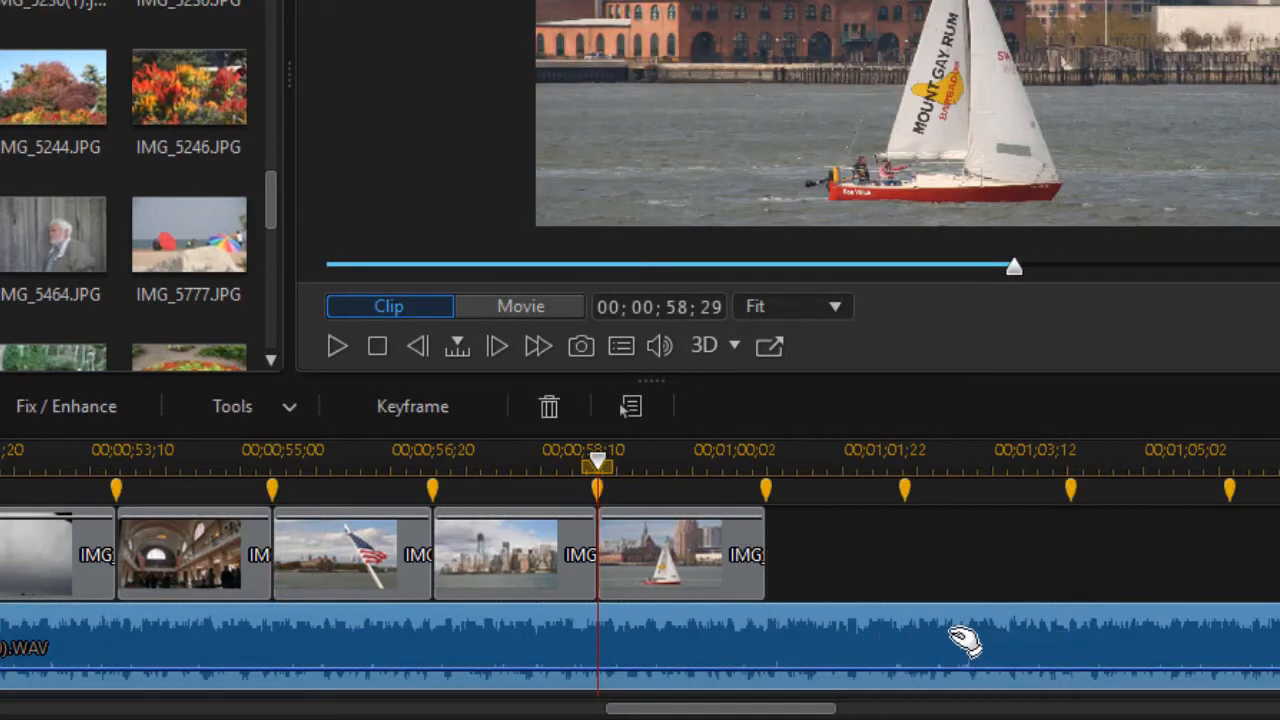
{"action": "mouse_move", "coordinate": [958, 648]}
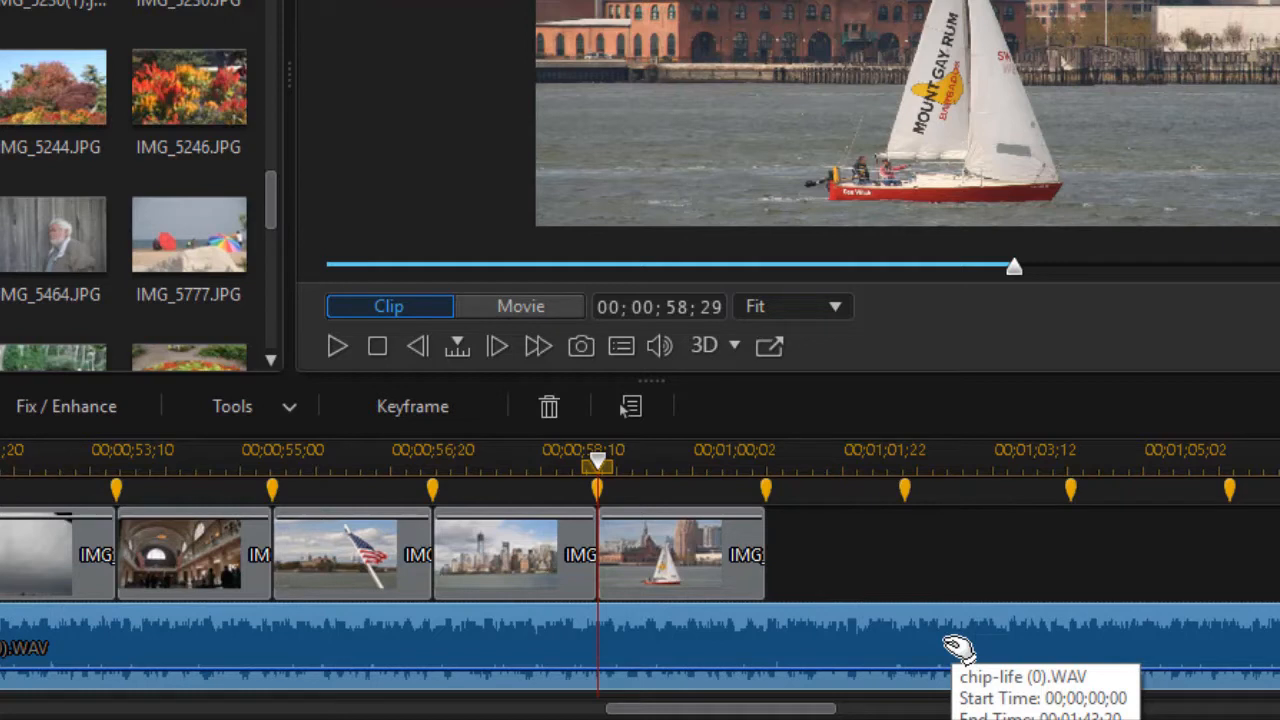
{"action": "mouse_move", "coordinate": [958, 648]}
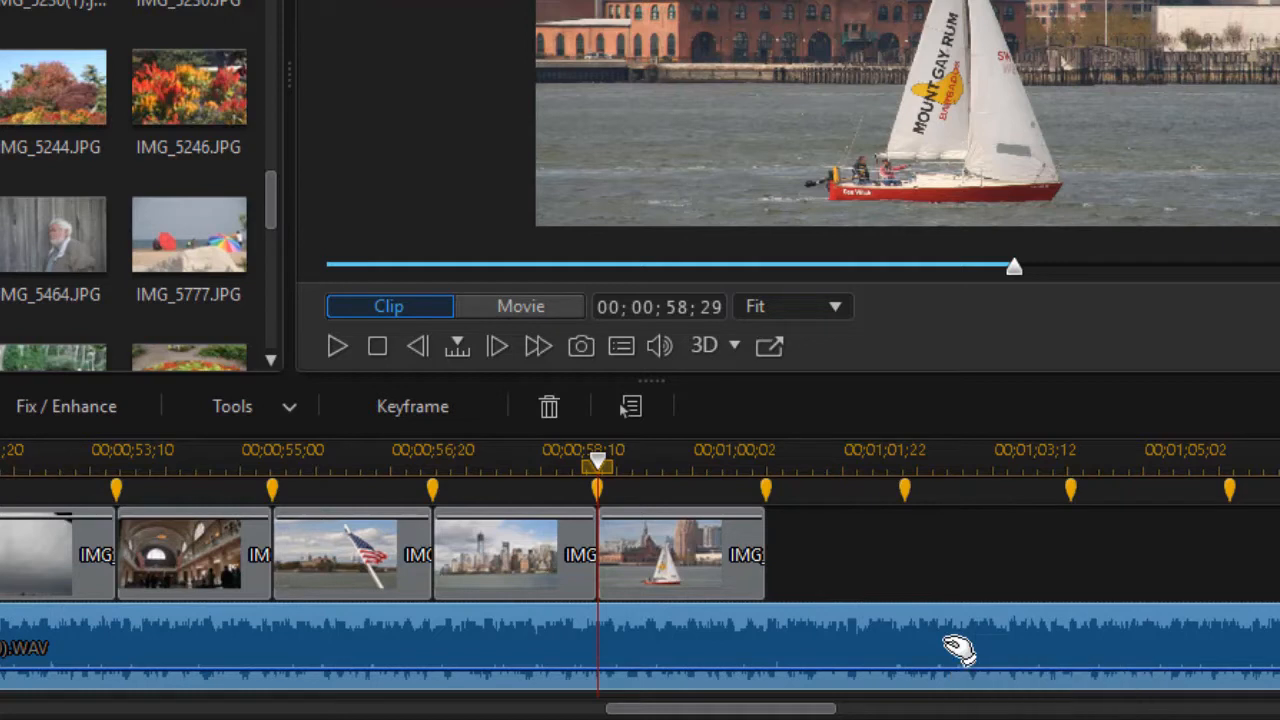
{"action": "mouse_move", "coordinate": [1010, 648]}
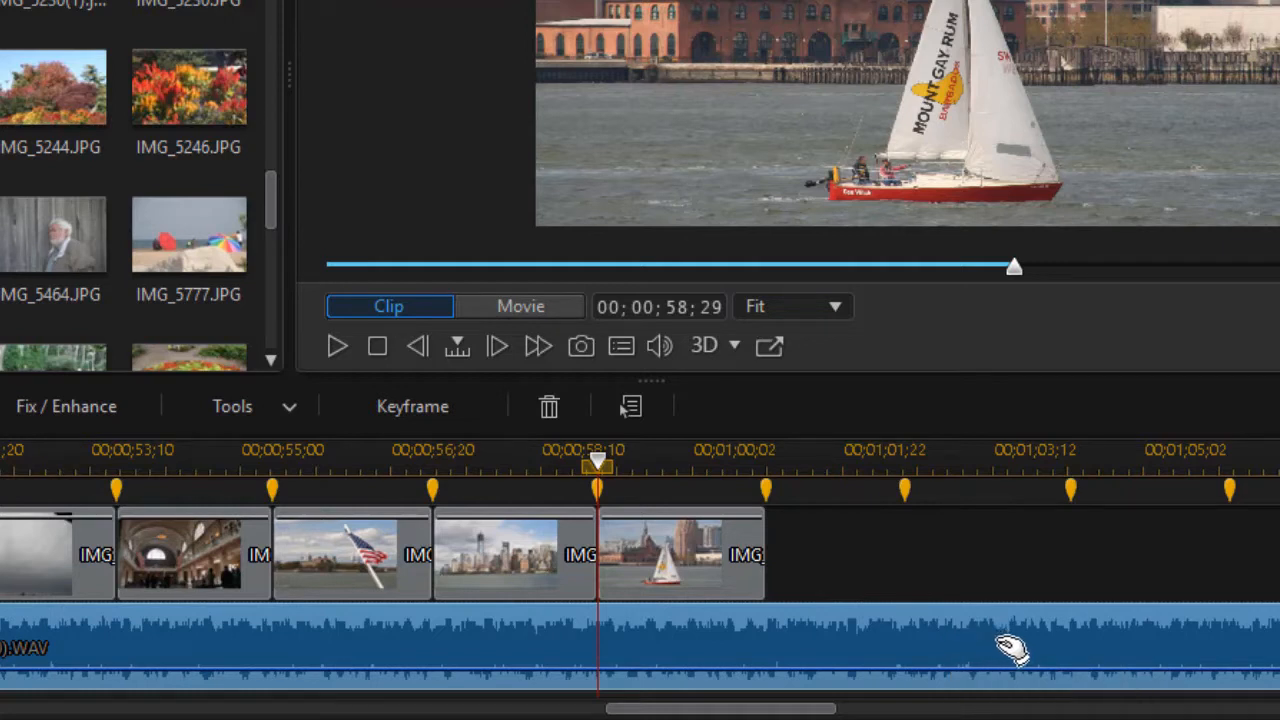
{"action": "mouse_move", "coordinate": [1056, 600]}
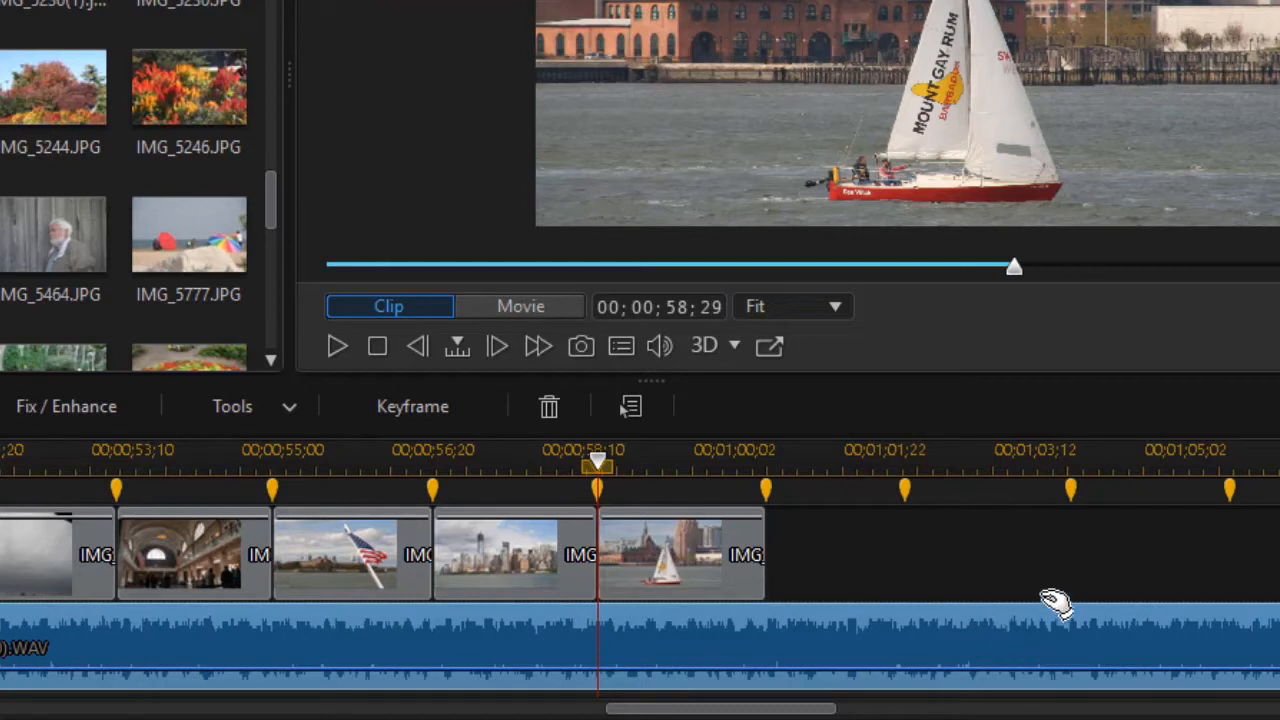
{"action": "mouse_move", "coordinate": [1070, 496]}
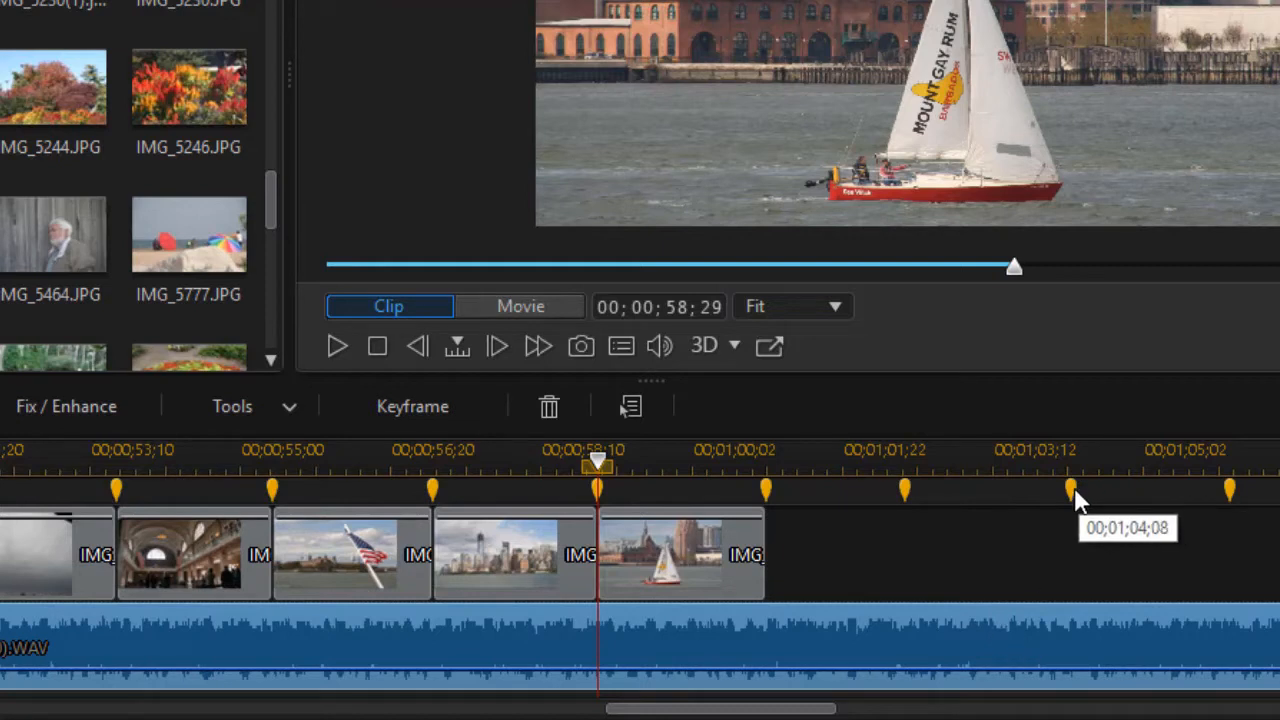
{"action": "mouse_move", "coordinate": [1058, 504]}
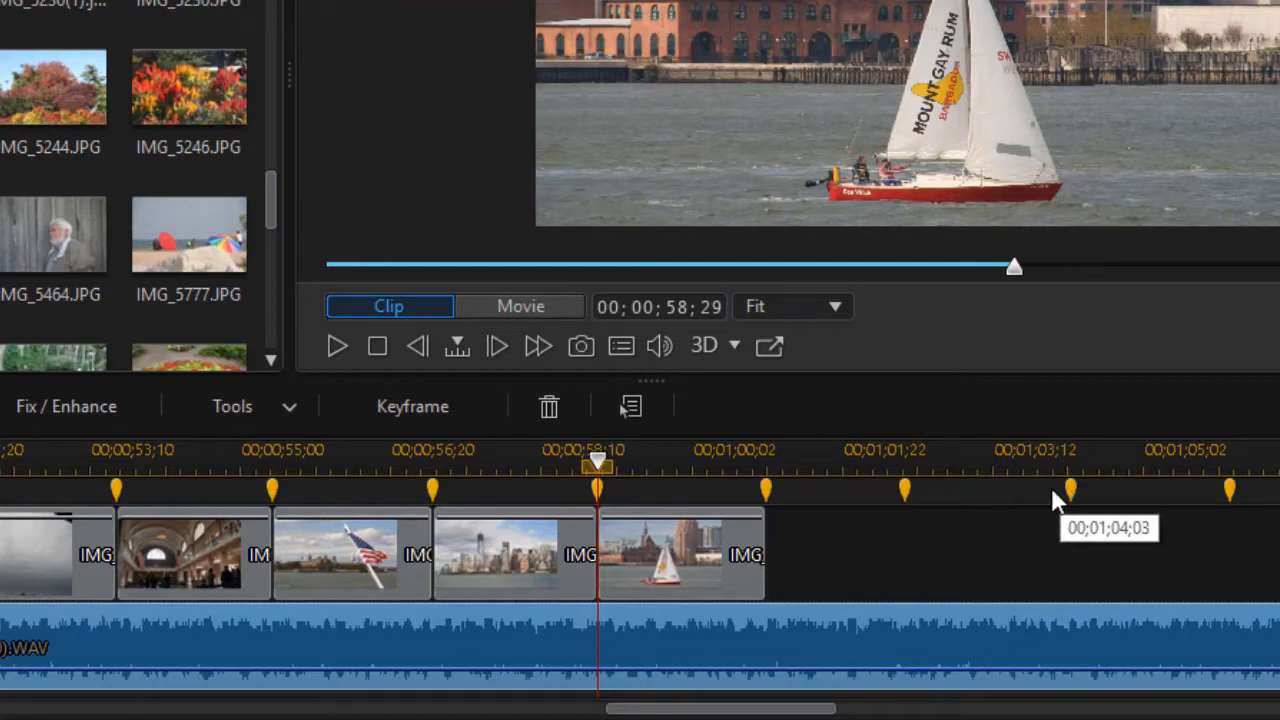
{"action": "mouse_move", "coordinate": [1044, 504]}
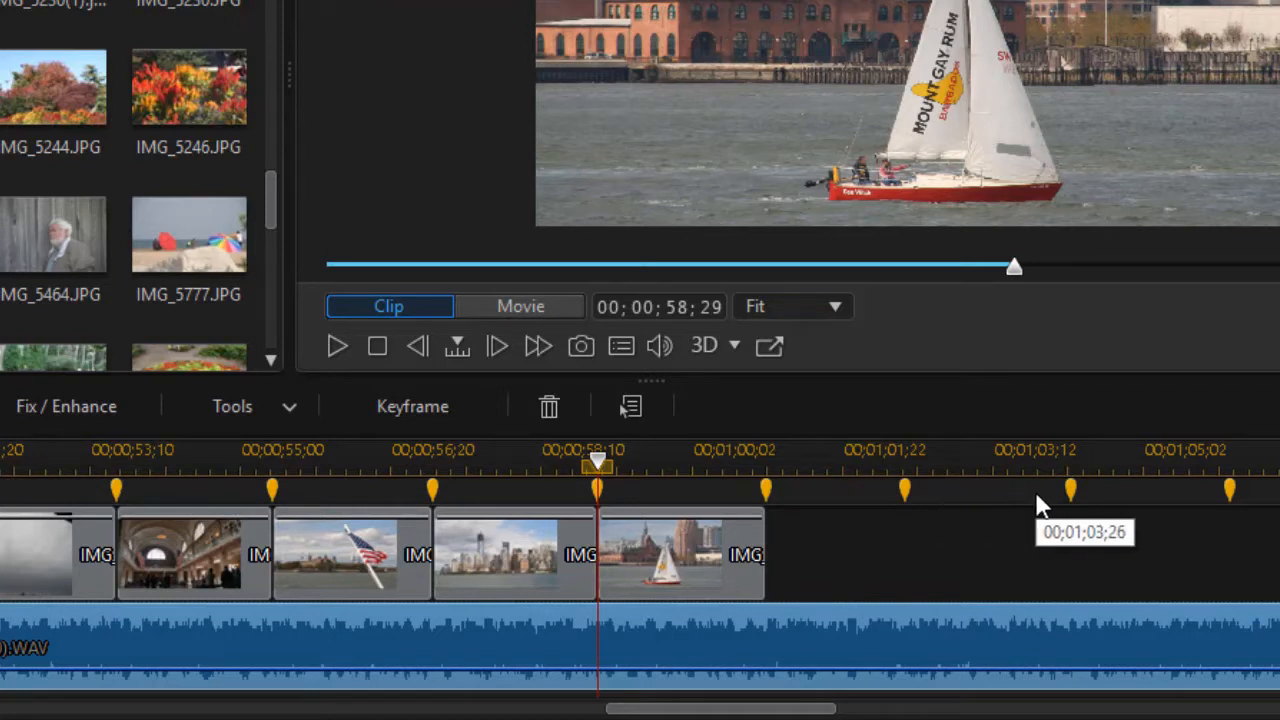
{"action": "mouse_move", "coordinate": [1036, 512]}
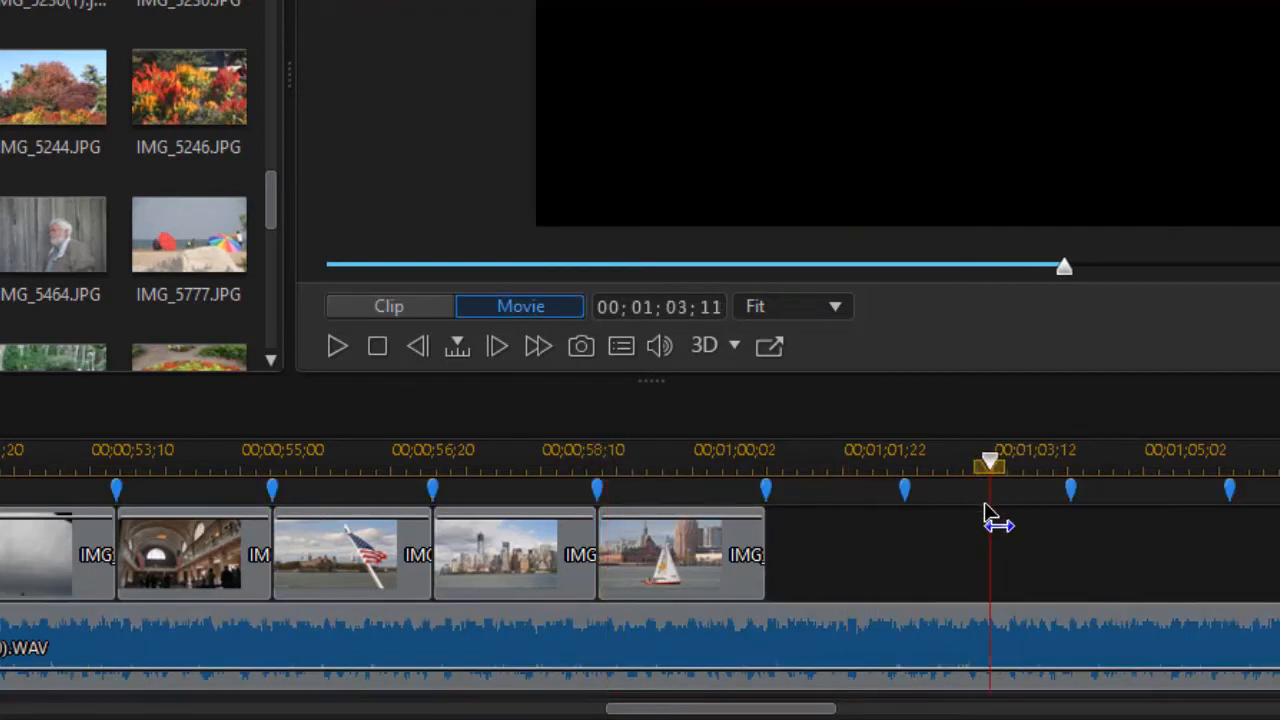
{"action": "left_click", "coordinate": [388, 306]}
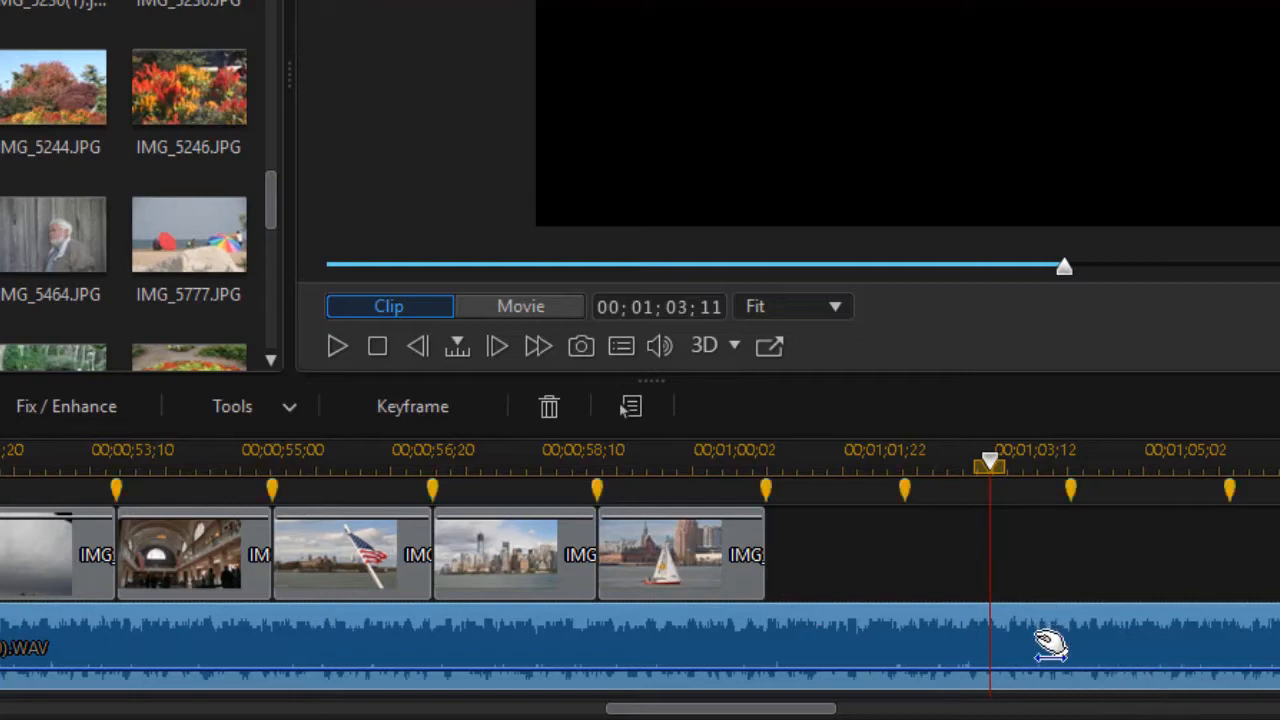
{"action": "mouse_move", "coordinate": [1018, 524]}
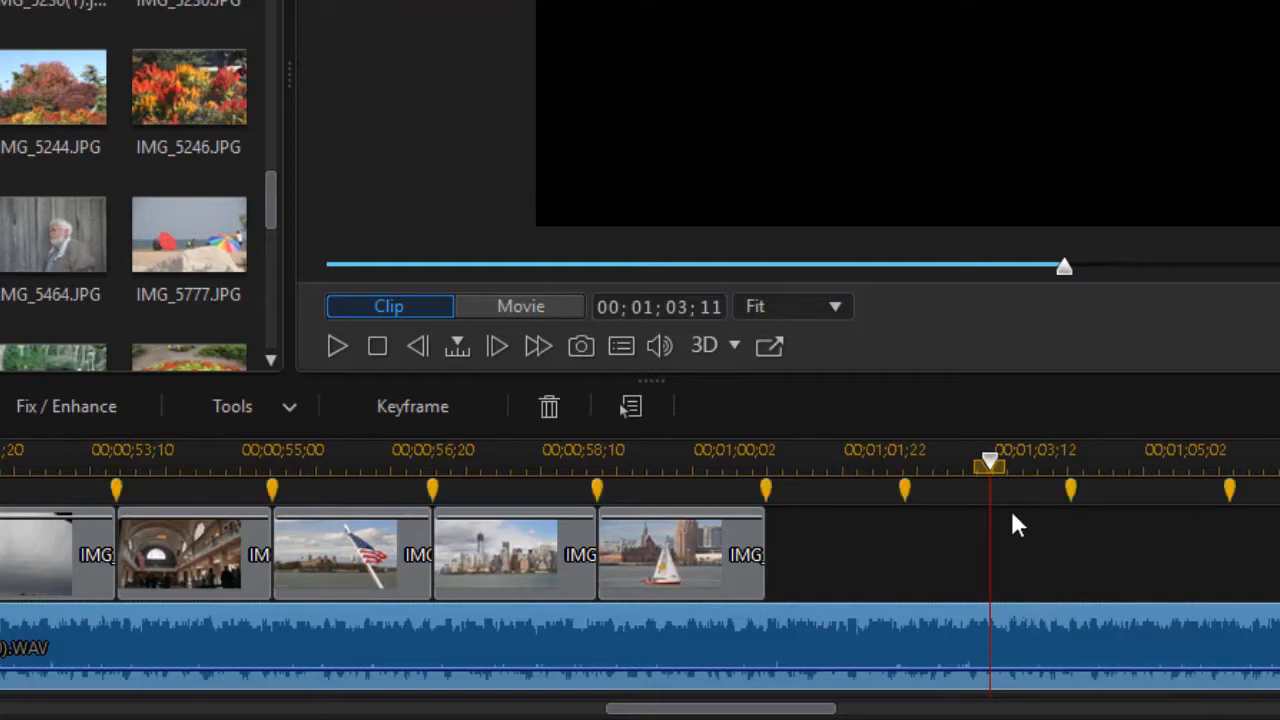
{"action": "right_click", "coordinate": [1016, 524]}
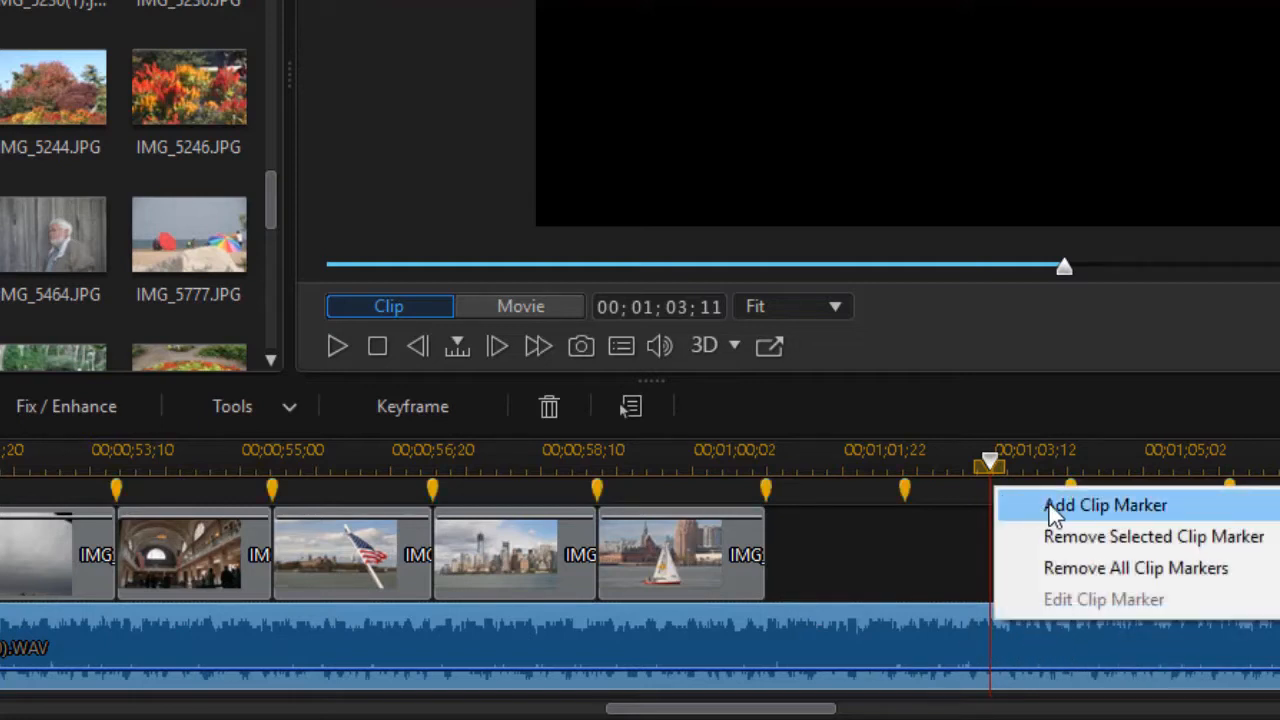
{"action": "left_click", "coordinate": [1104, 504]}
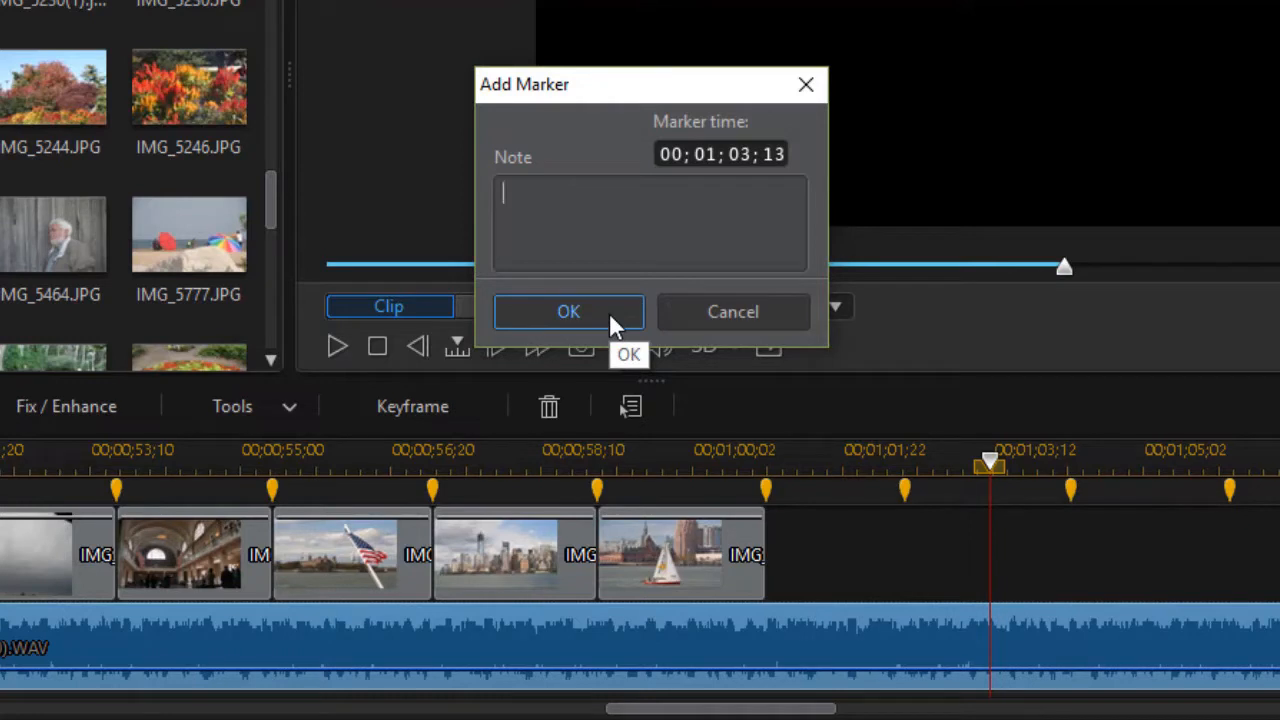
{"action": "left_click", "coordinate": [568, 312]}
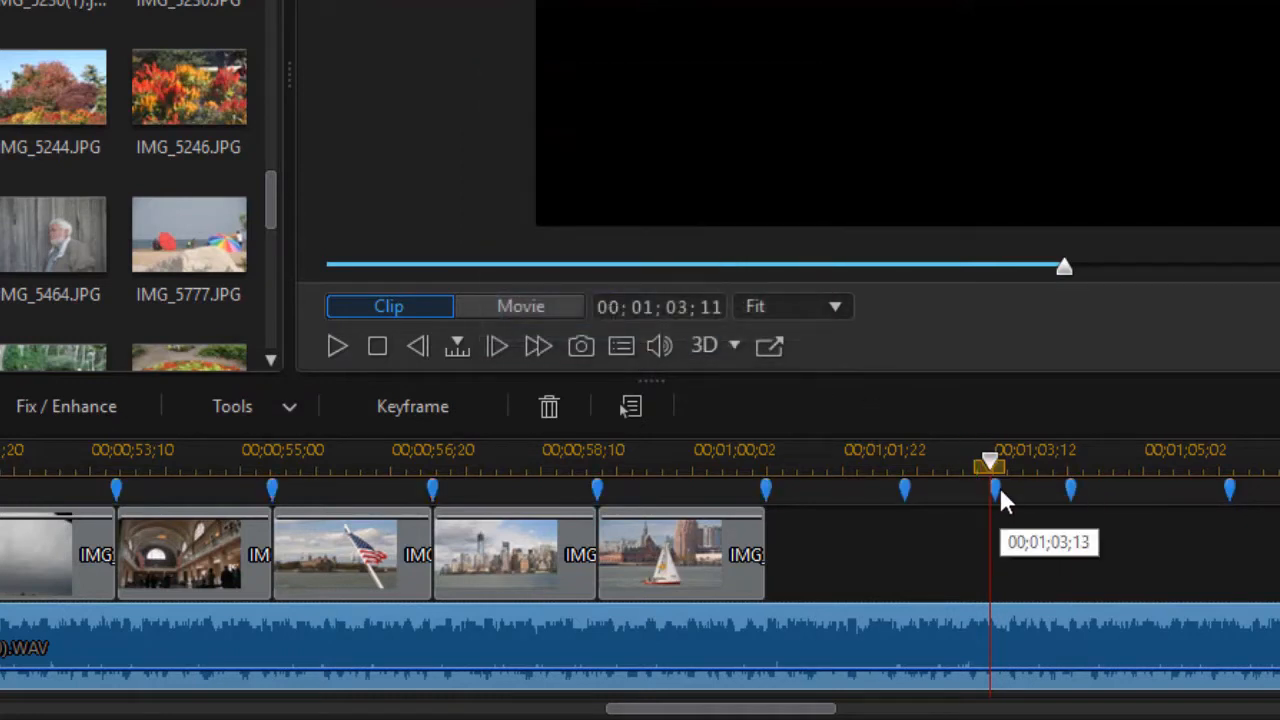
{"action": "mouse_move", "coordinate": [996, 496]}
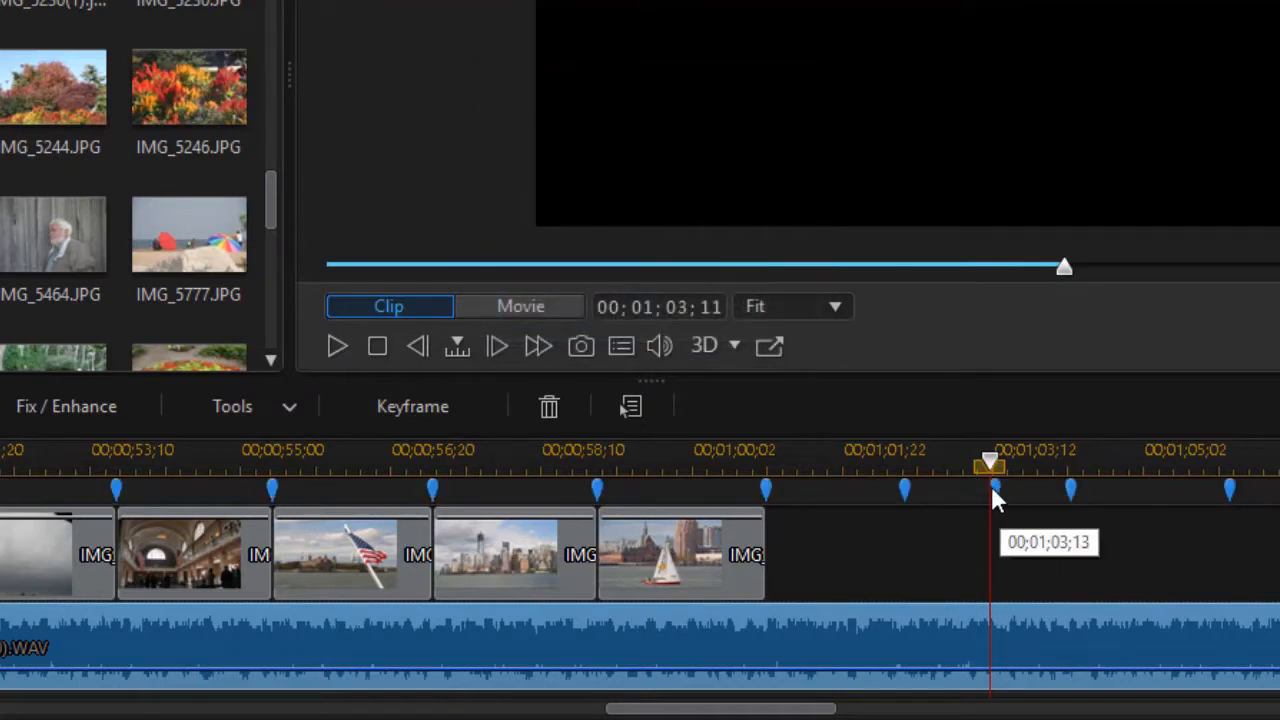
{"action": "mouse_move", "coordinate": [1070, 496]}
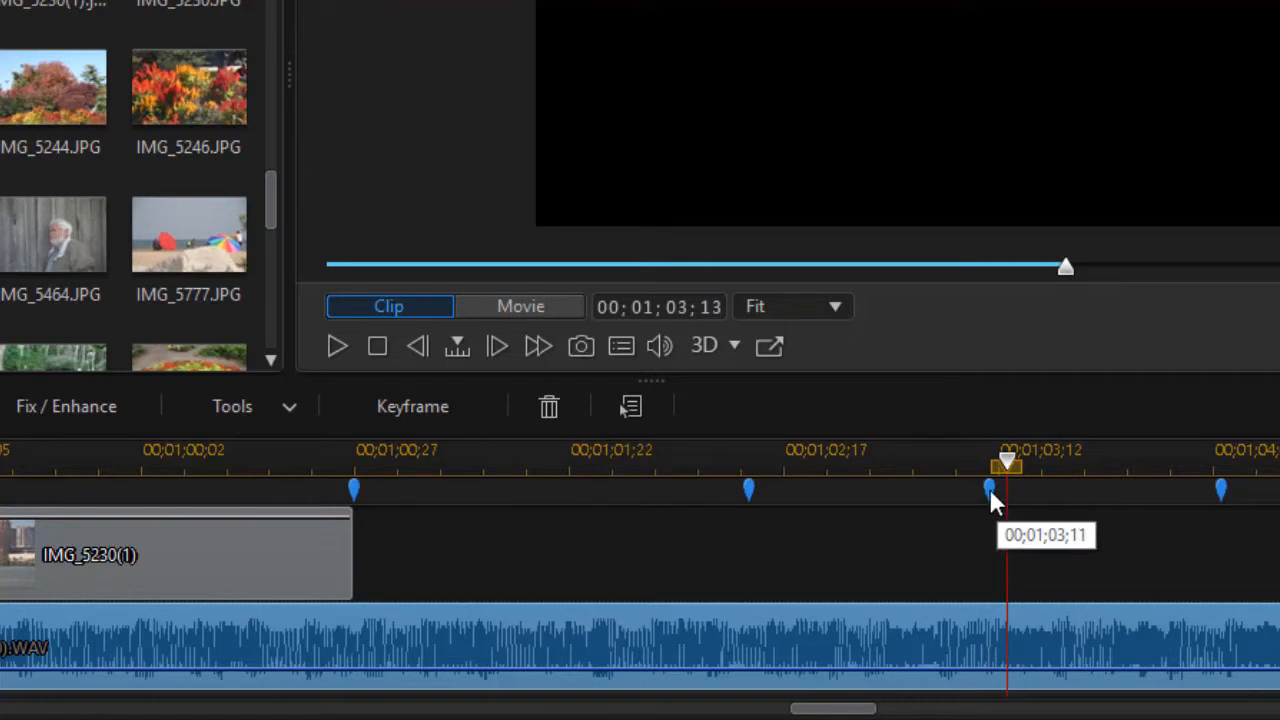
Drag the new marker onto the beat so it sits at 00;01;03;11
{"action": "left_click_drag", "start_coordinate": [1008, 488], "coordinate": [990, 488]}
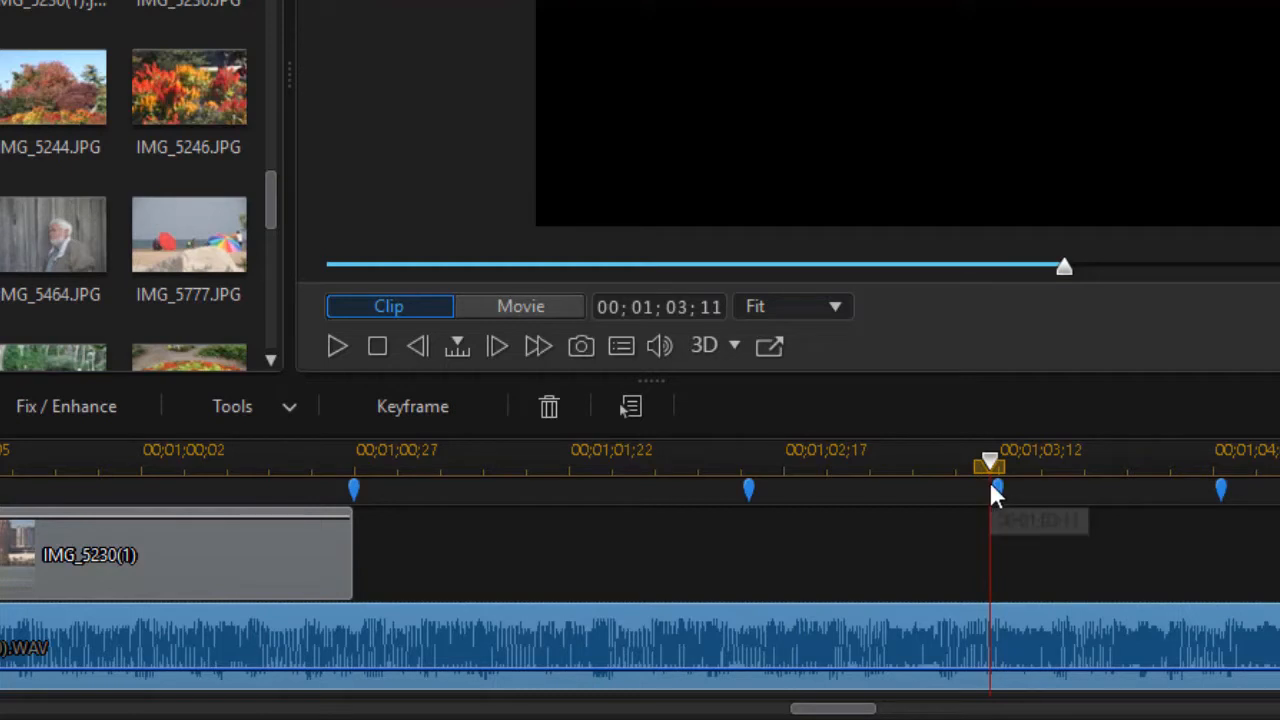
{"action": "right_click", "coordinate": [996, 490]}
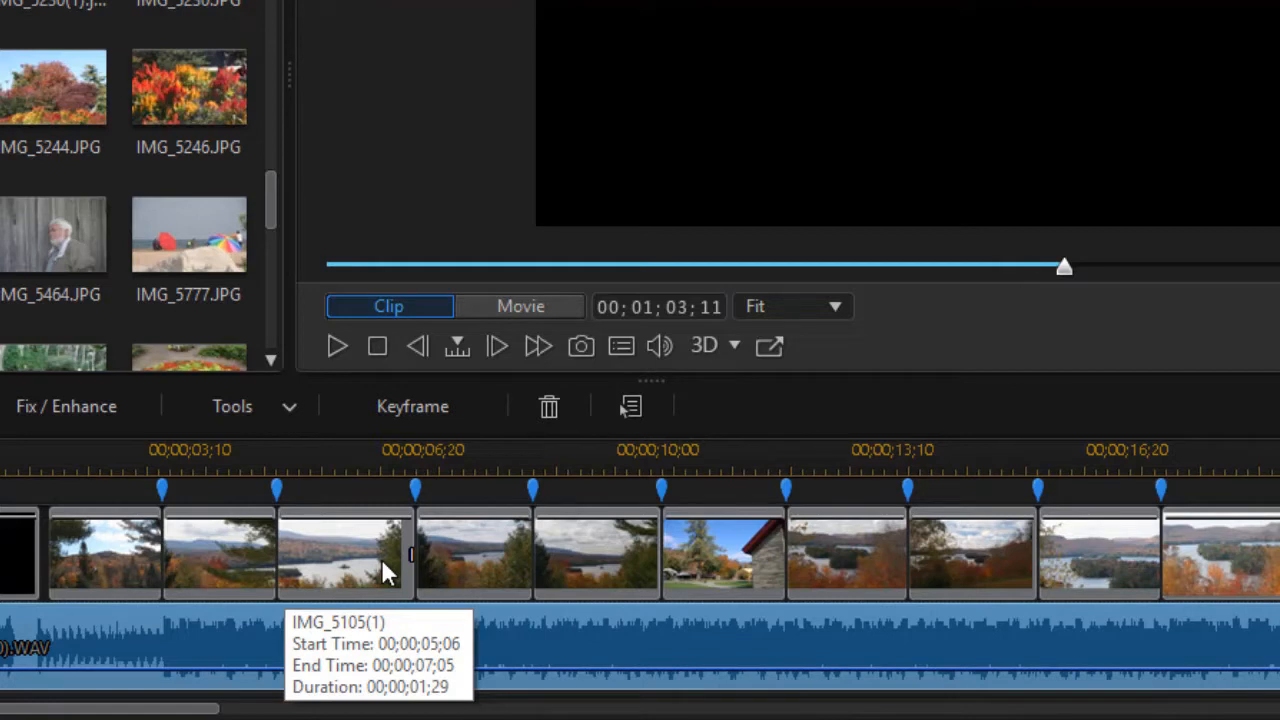
{"action": "mouse_move", "coordinate": [424, 688]}
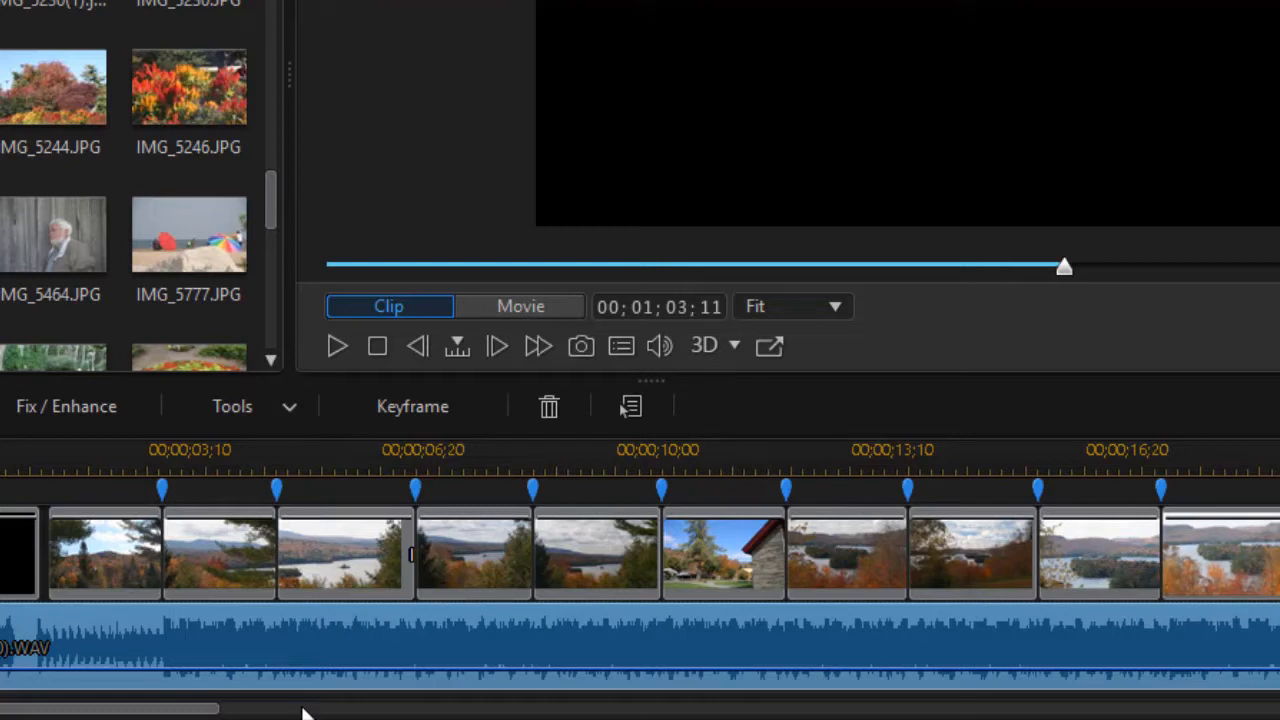
{"action": "mouse_move", "coordinate": [284, 590]}
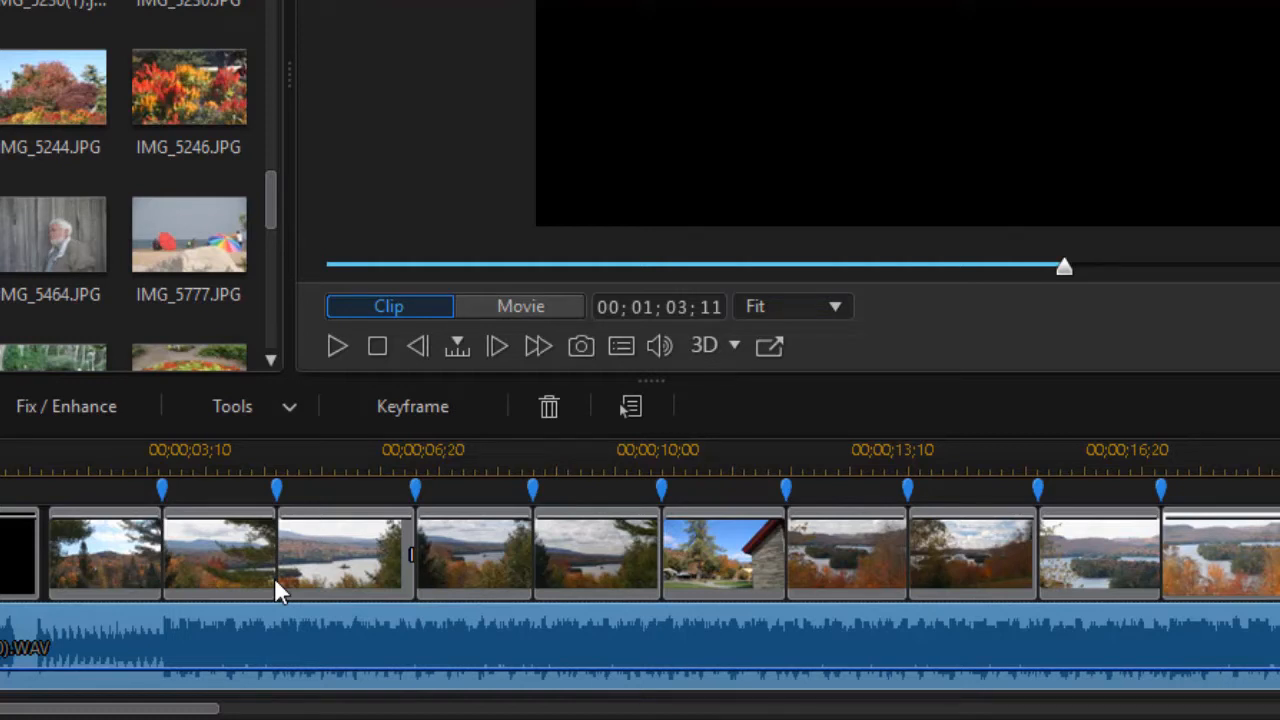
{"action": "mouse_move", "coordinate": [284, 584]}
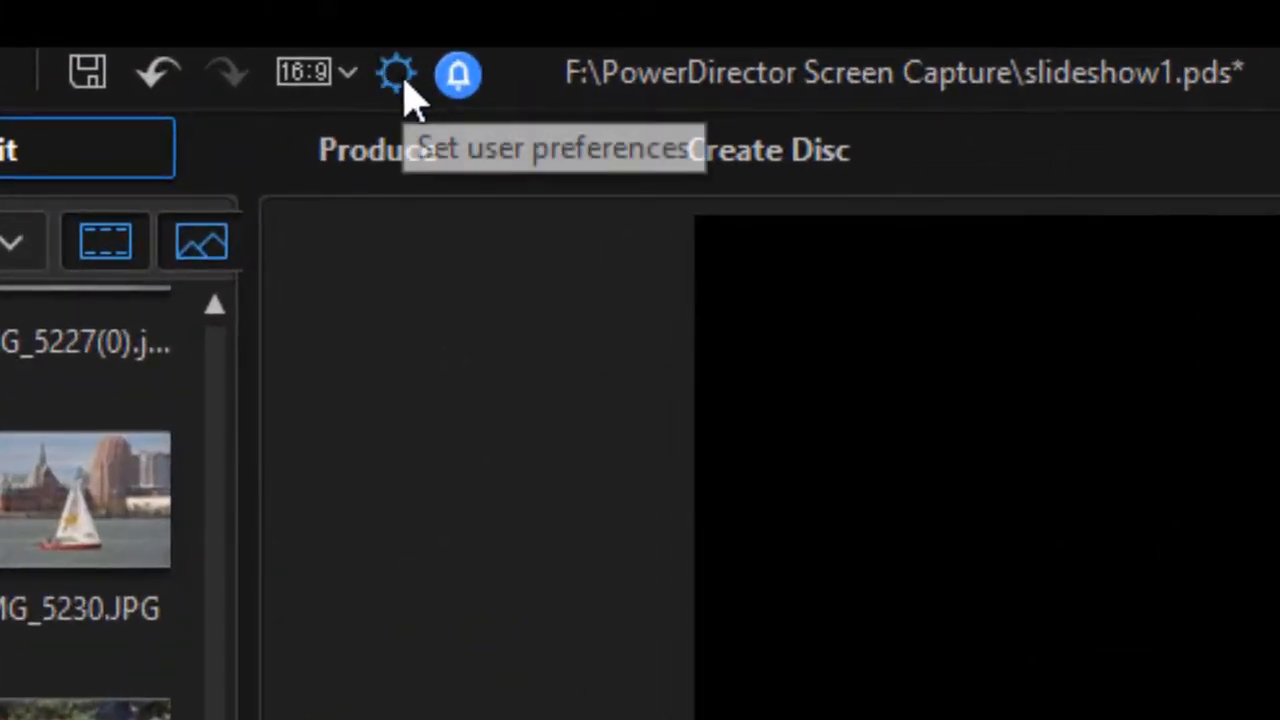
In Editing preferences, set the default transition duration to .75 seconds
{"action": "left_click", "coordinate": [396, 72]}
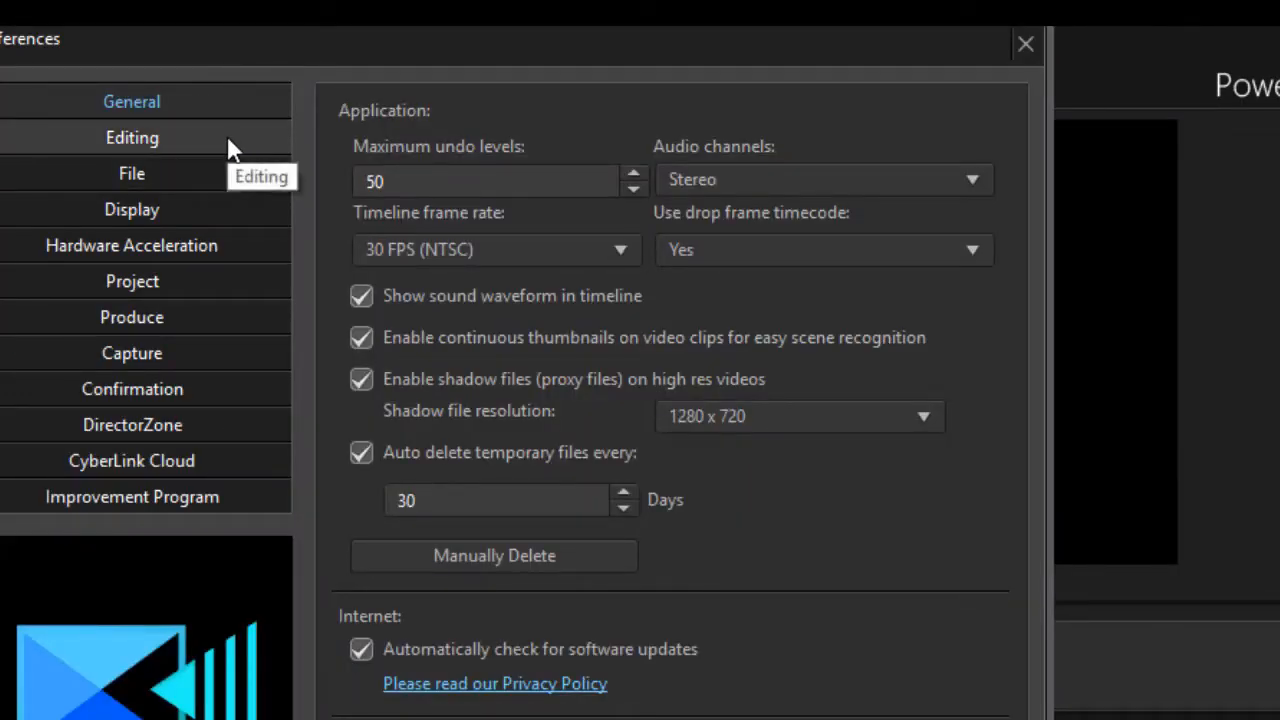
{"action": "left_click", "coordinate": [132, 136]}
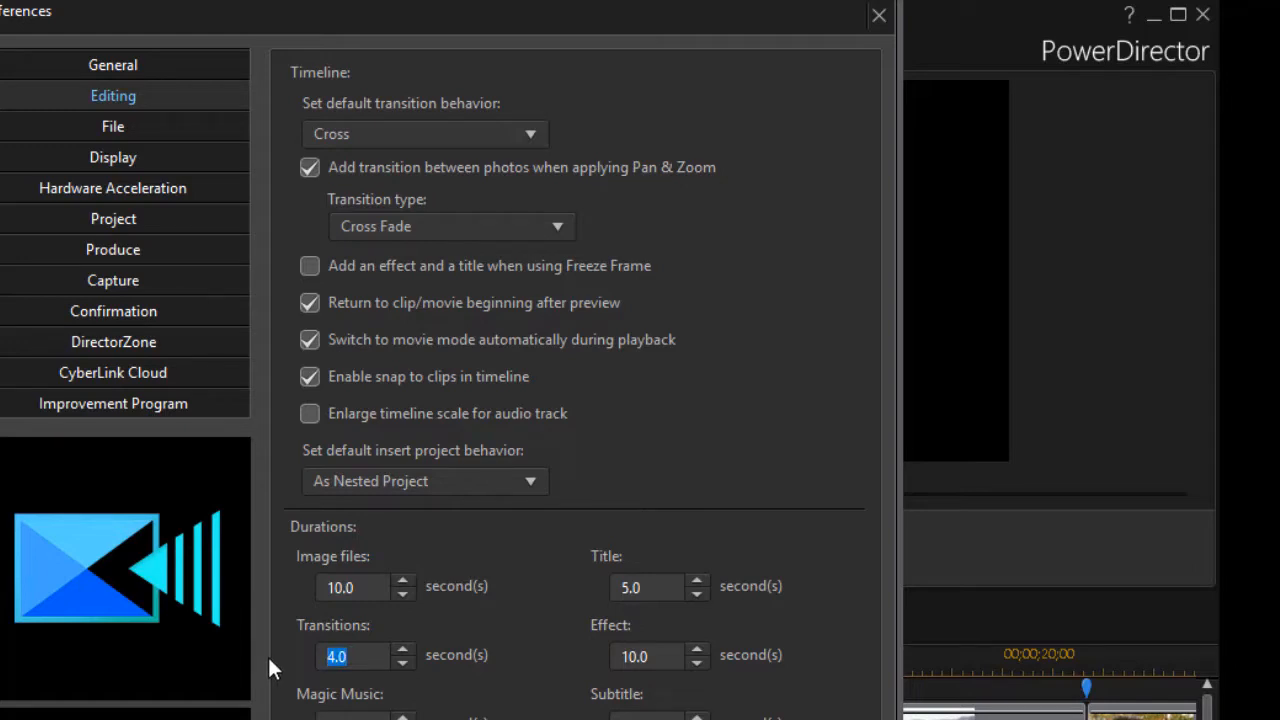
{"action": "type", "text": ".75"}
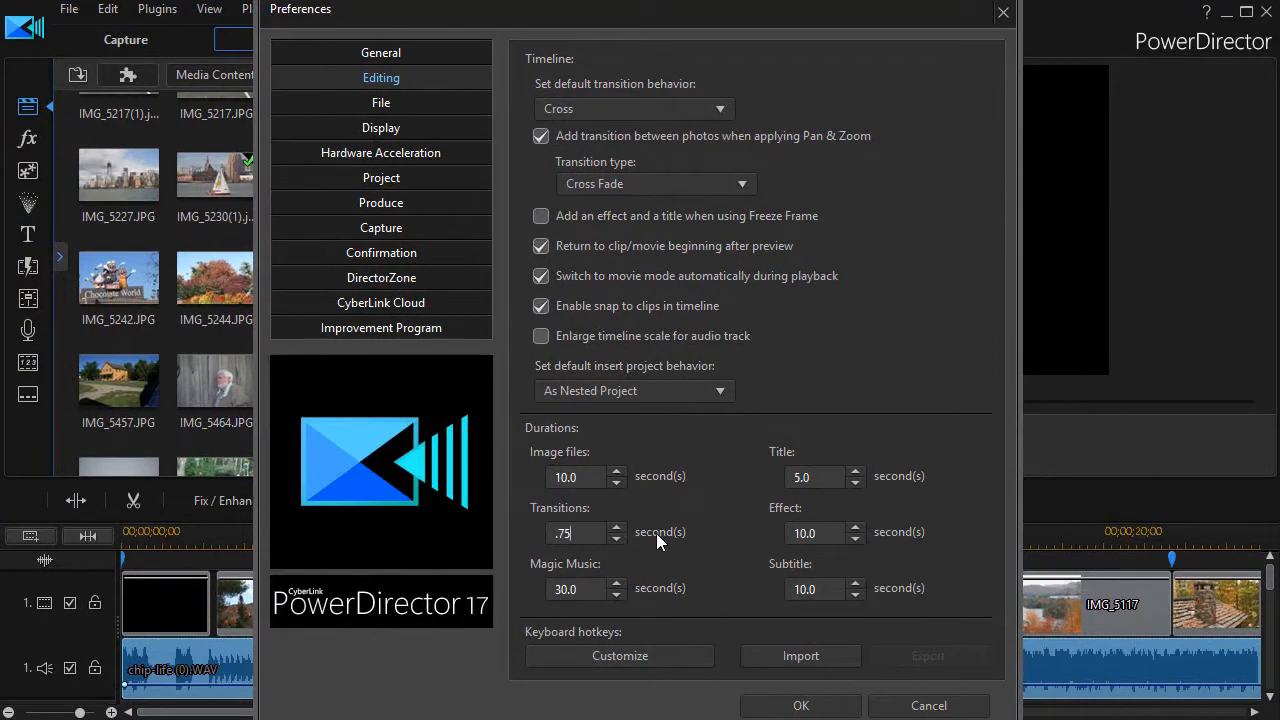
{"action": "mouse_move", "coordinate": [760, 664]}
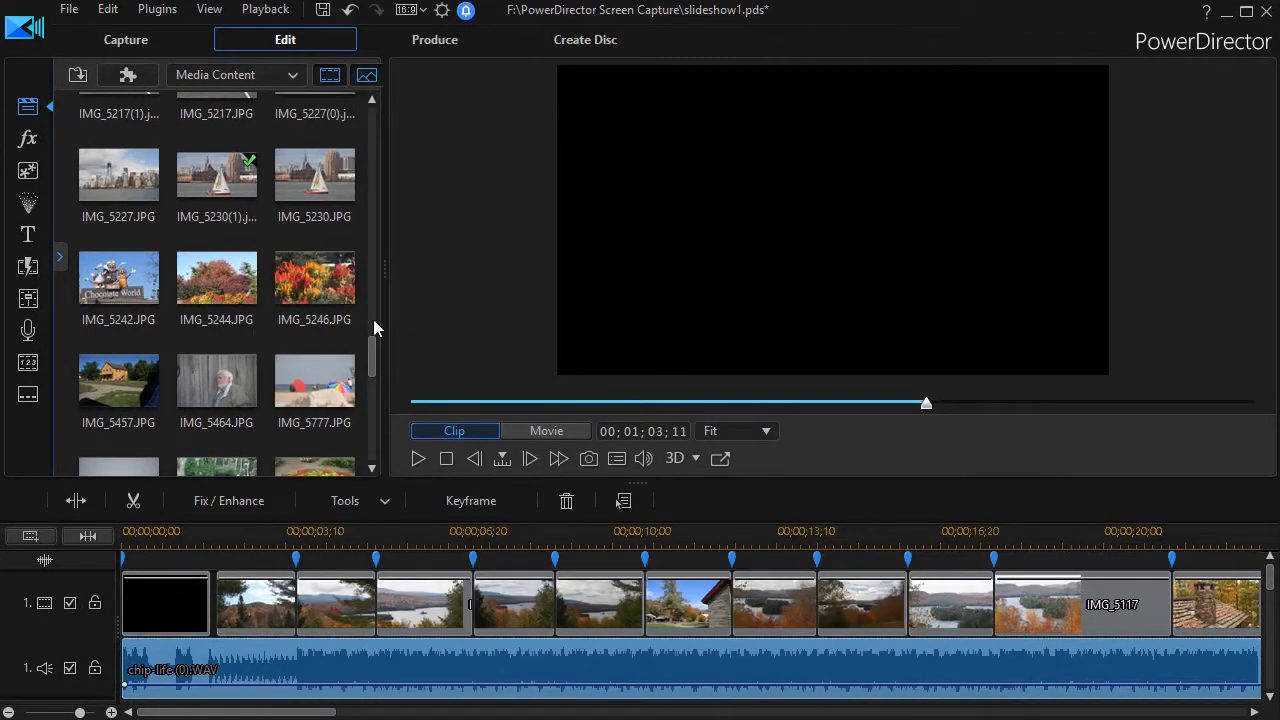
{"action": "mouse_move", "coordinate": [528, 490]}
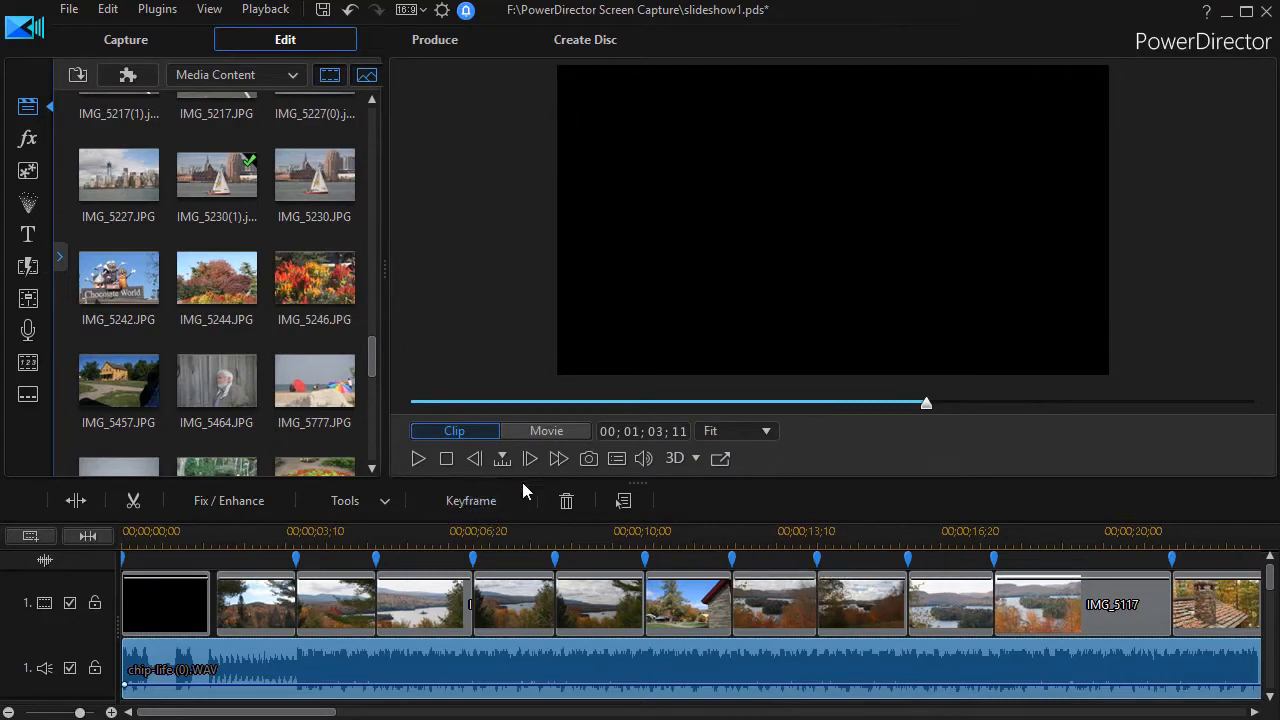
{"action": "mouse_move", "coordinate": [724, 508]}
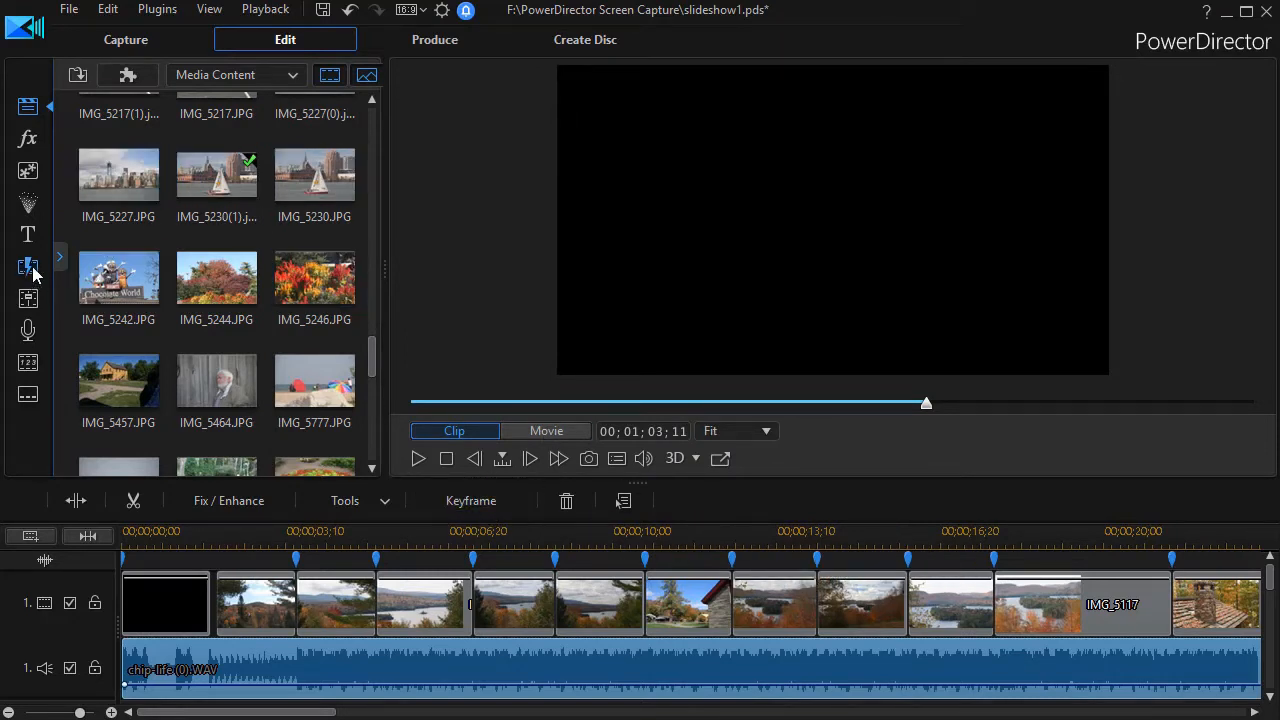
Show the Transition Room library above the timeline
{"action": "left_click", "coordinate": [28, 268]}
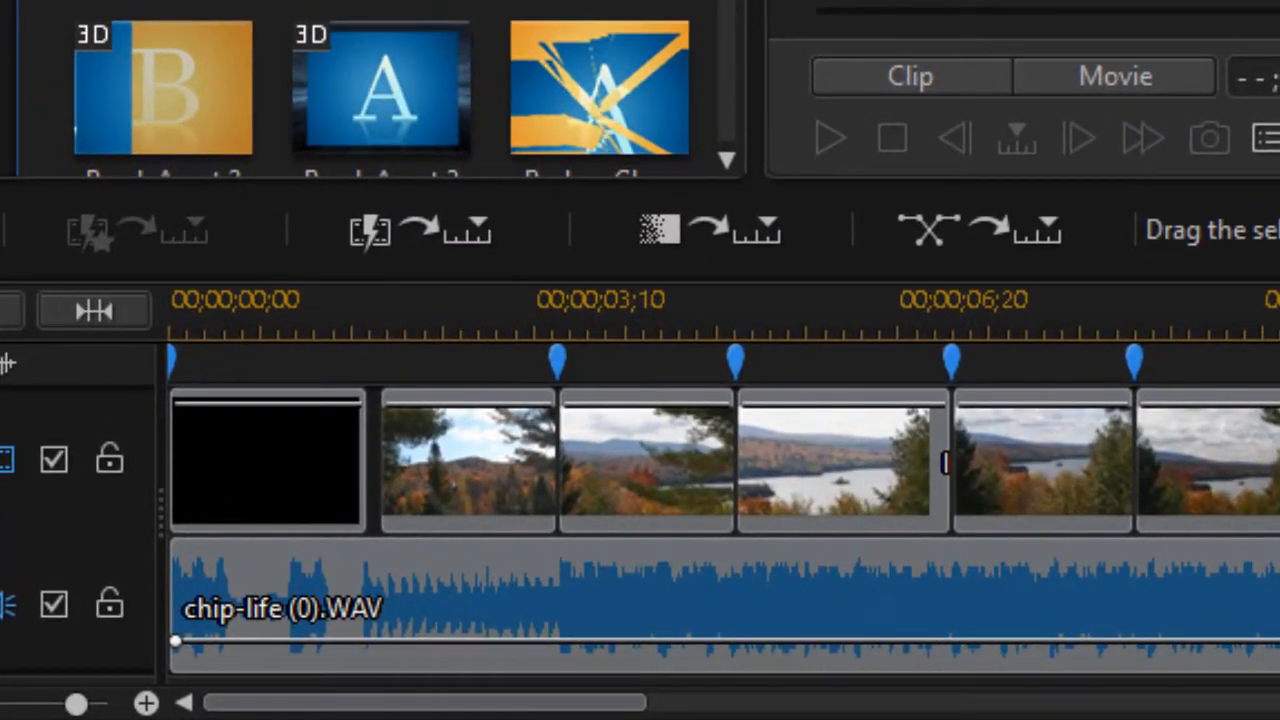
{"action": "left_click", "coordinate": [424, 230]}
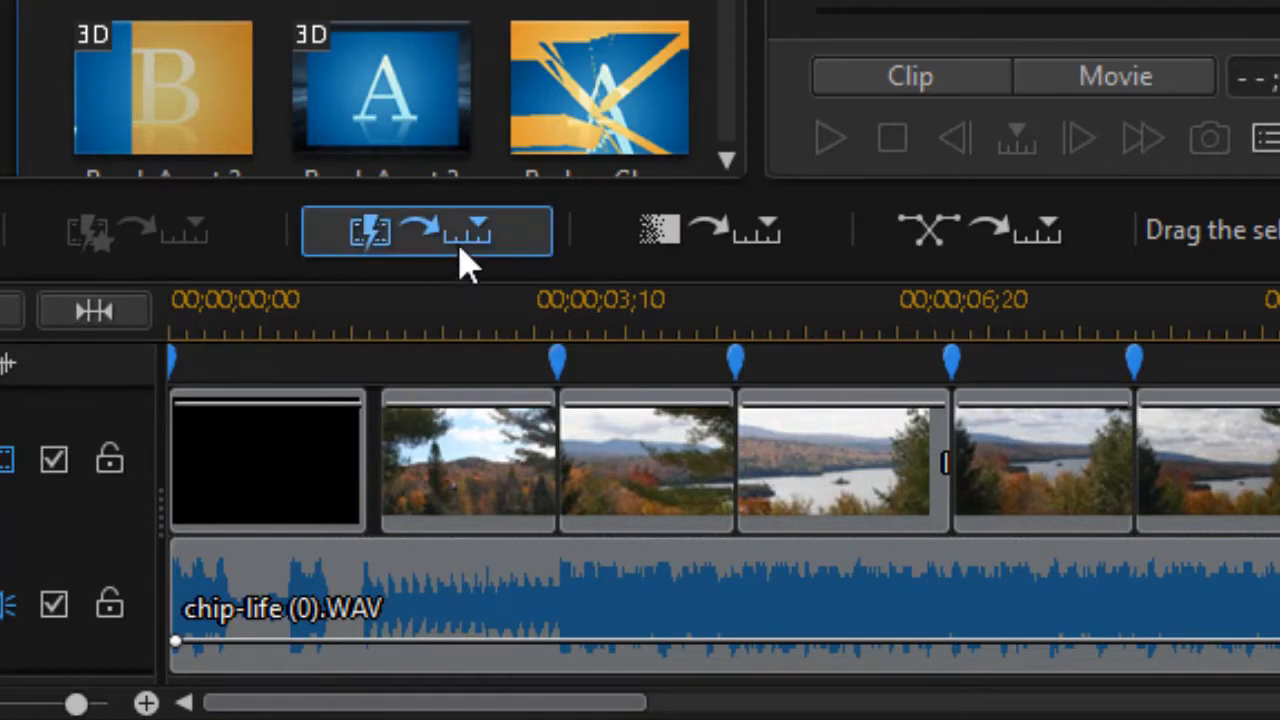
{"action": "mouse_move", "coordinate": [470, 244]}
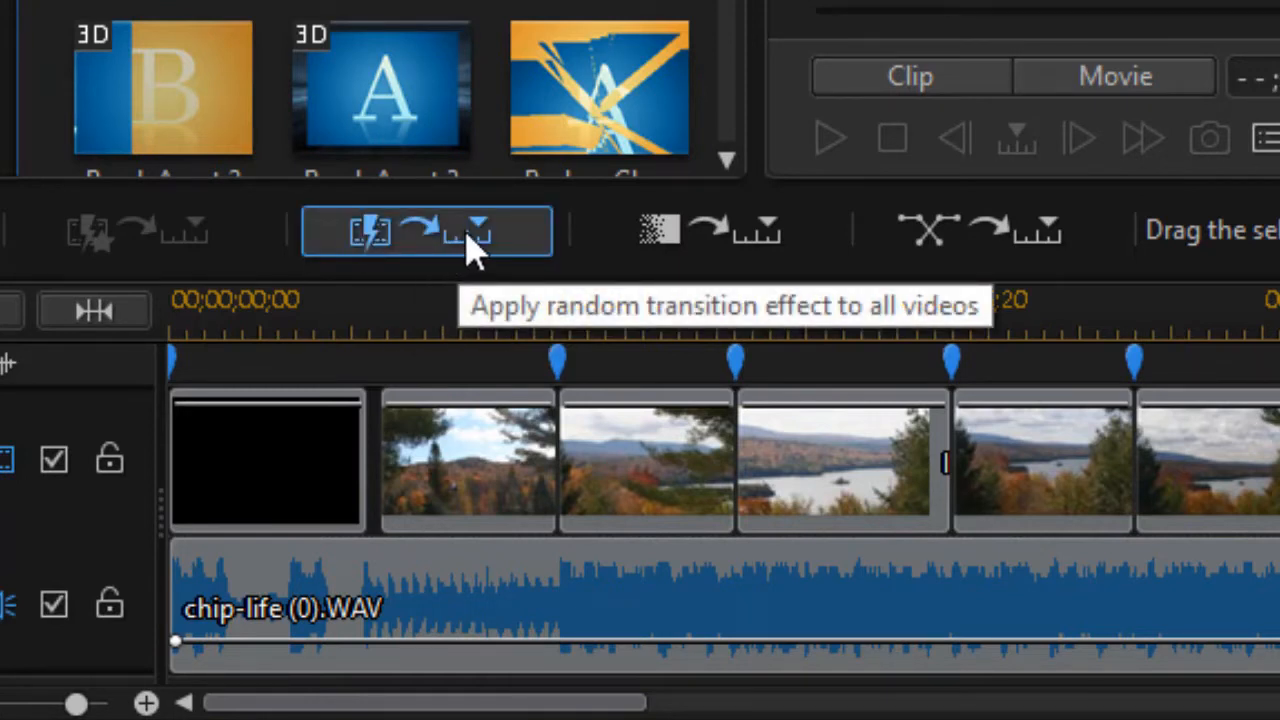
{"action": "mouse_move", "coordinate": [516, 250]}
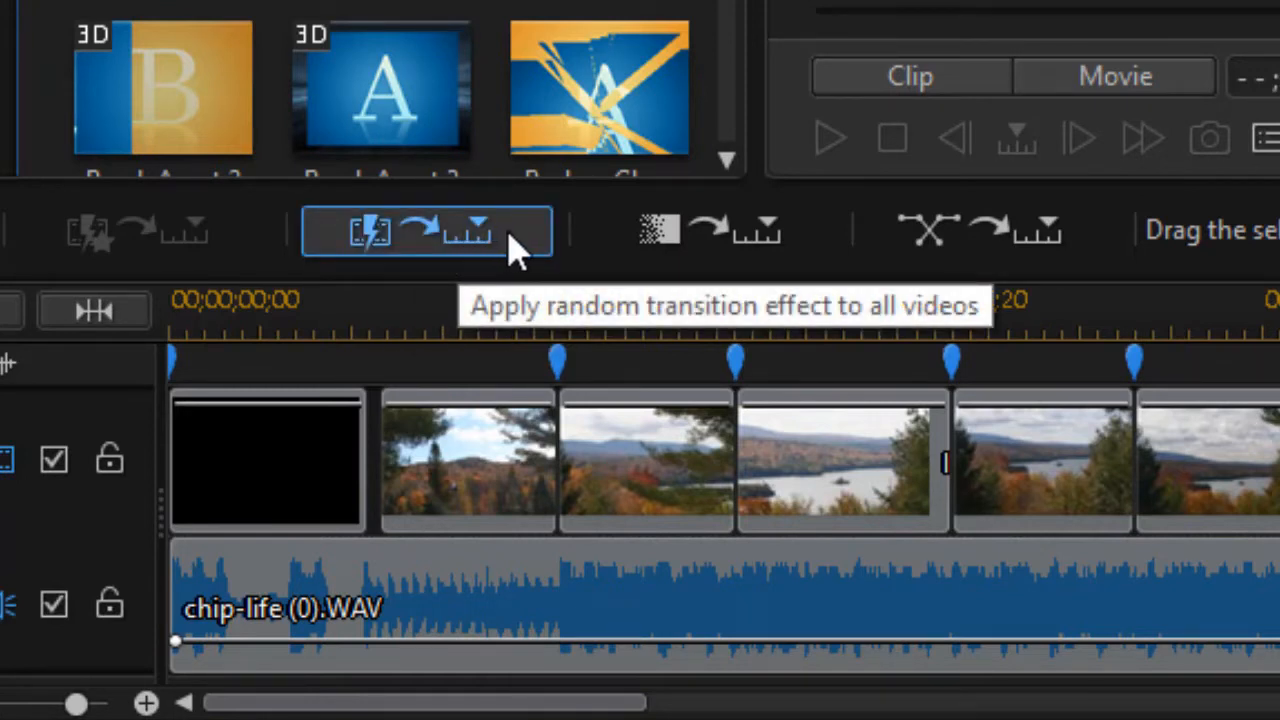
{"action": "mouse_move", "coordinate": [484, 240]}
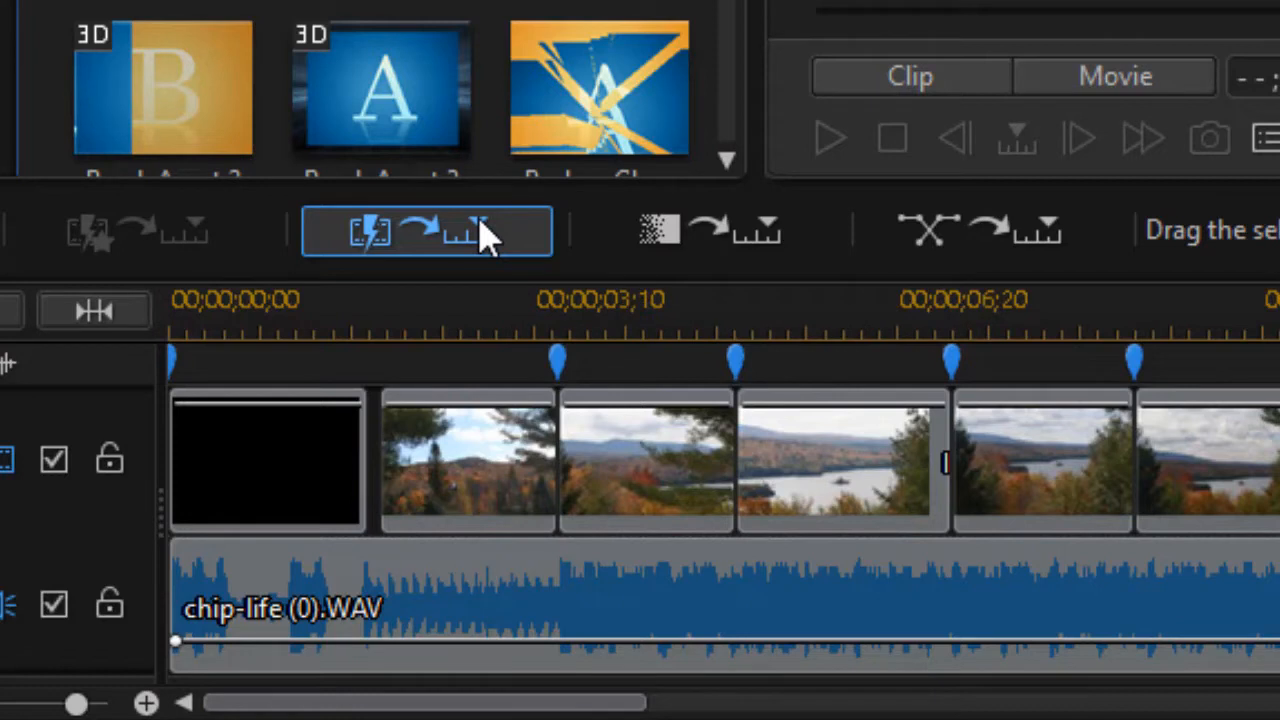
{"action": "mouse_move", "coordinate": [490, 244]}
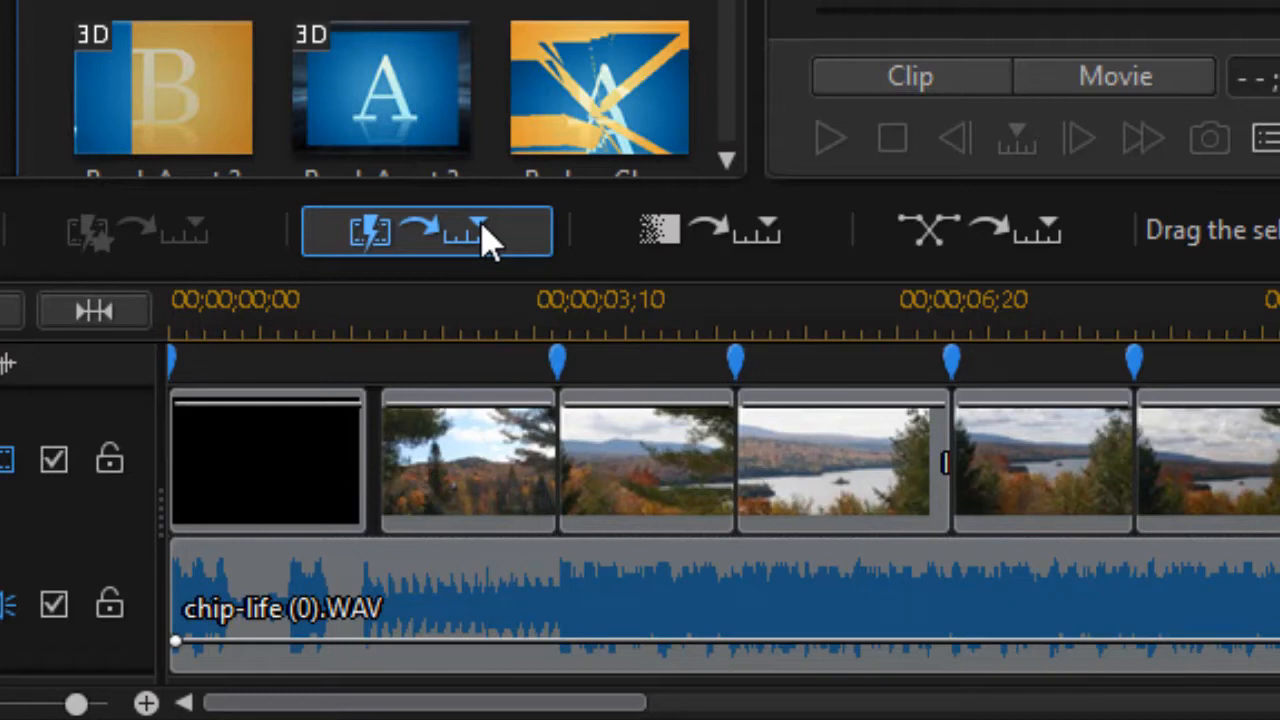
{"action": "mouse_move", "coordinate": [484, 244]}
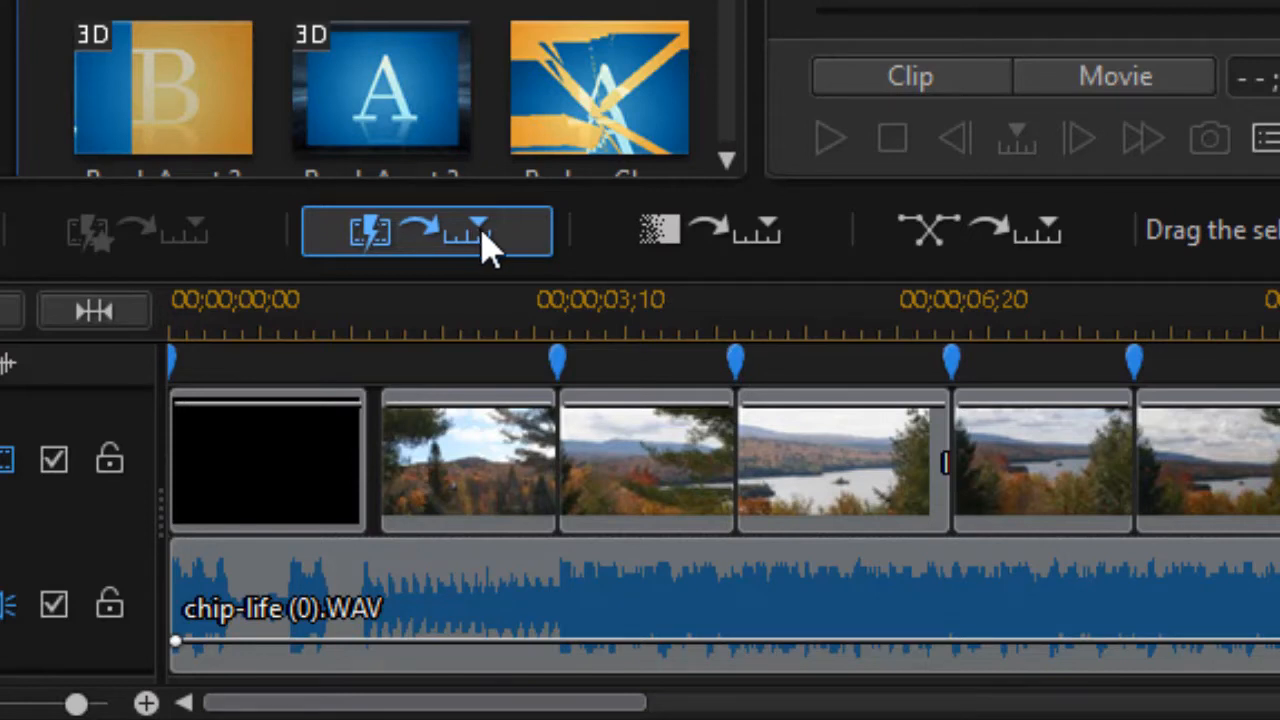
{"action": "mouse_move", "coordinate": [710, 230]}
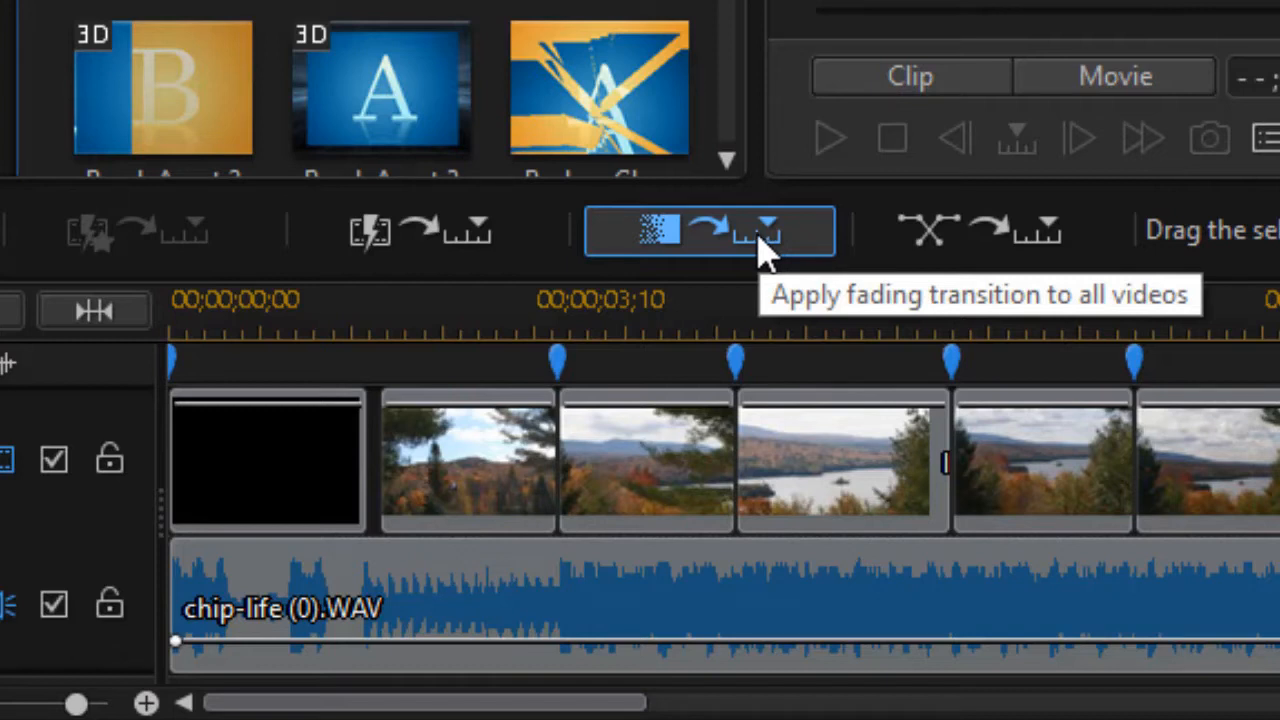
{"action": "mouse_move", "coordinate": [762, 250]}
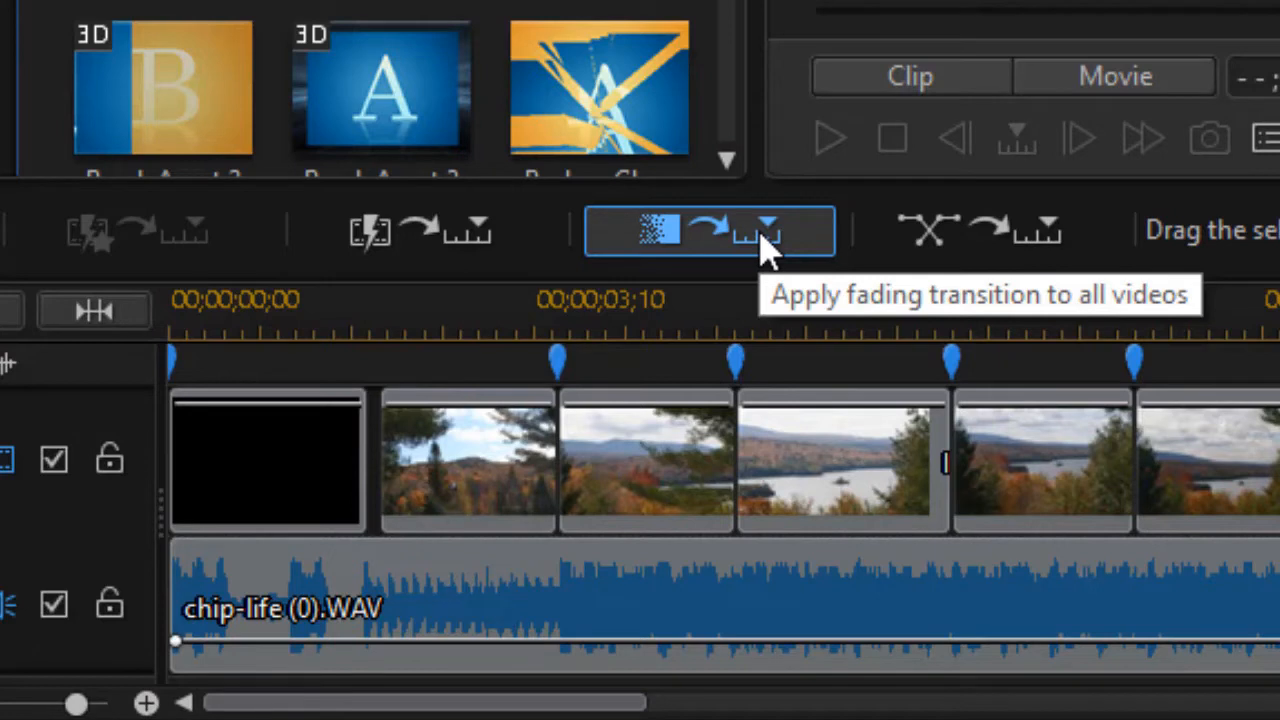
{"action": "mouse_move", "coordinate": [1016, 240]}
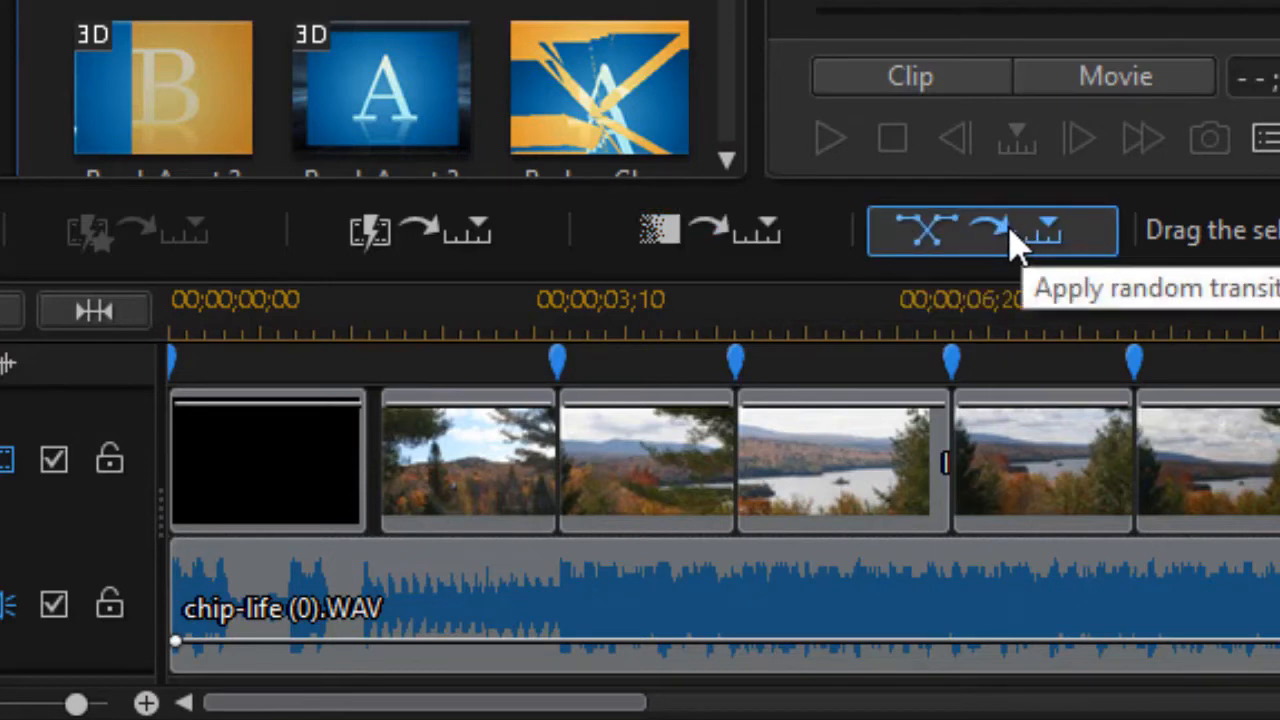
{"action": "mouse_move", "coordinate": [960, 256]}
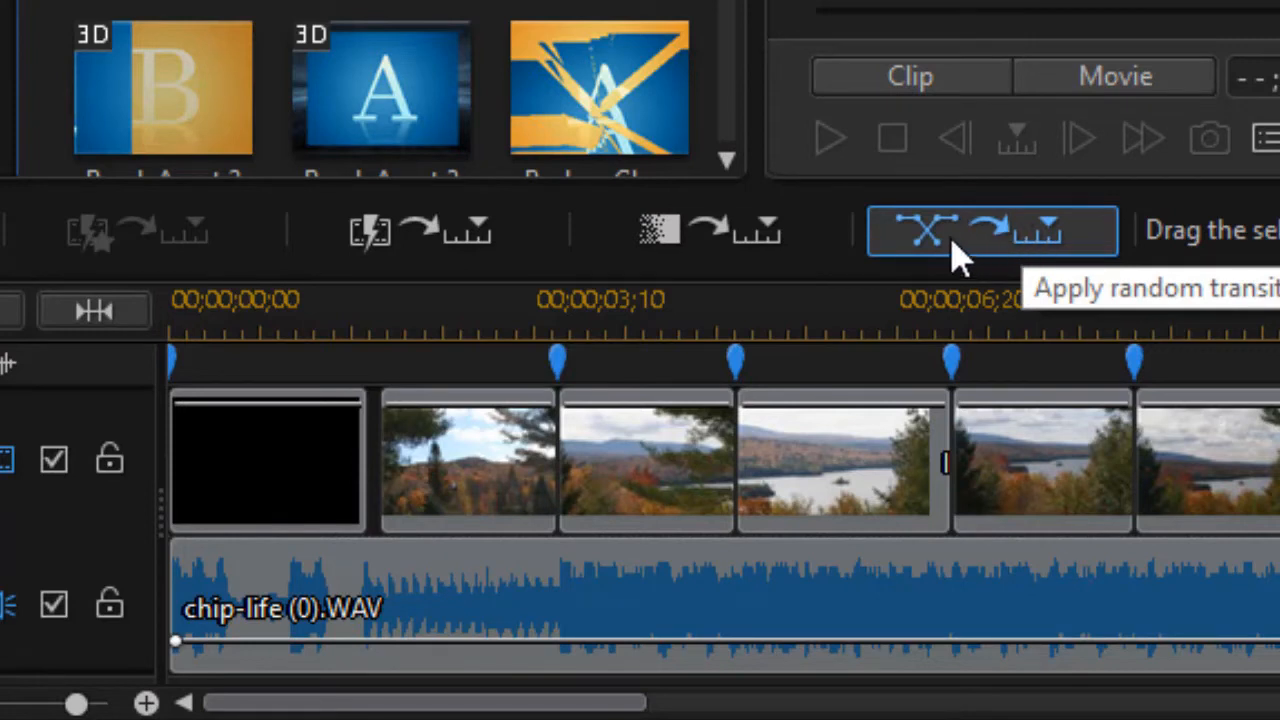
{"action": "mouse_move", "coordinate": [262, 244]}
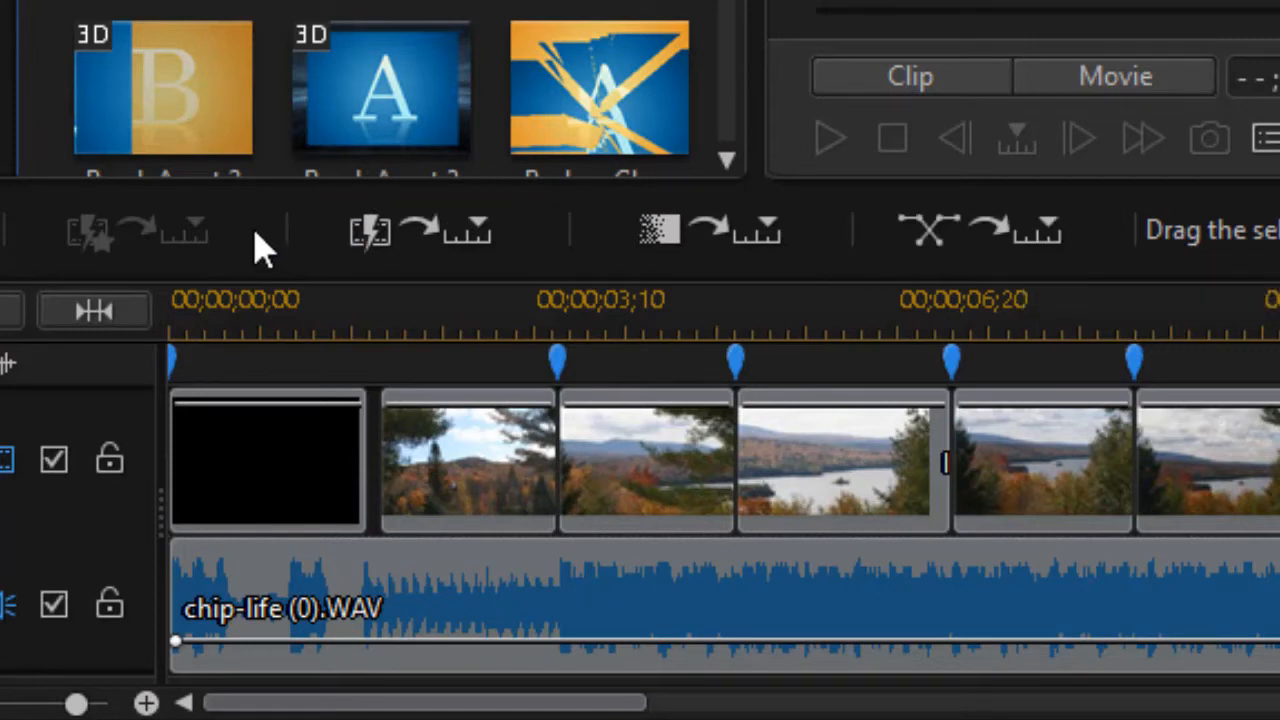
{"action": "mouse_move", "coordinate": [176, 236]}
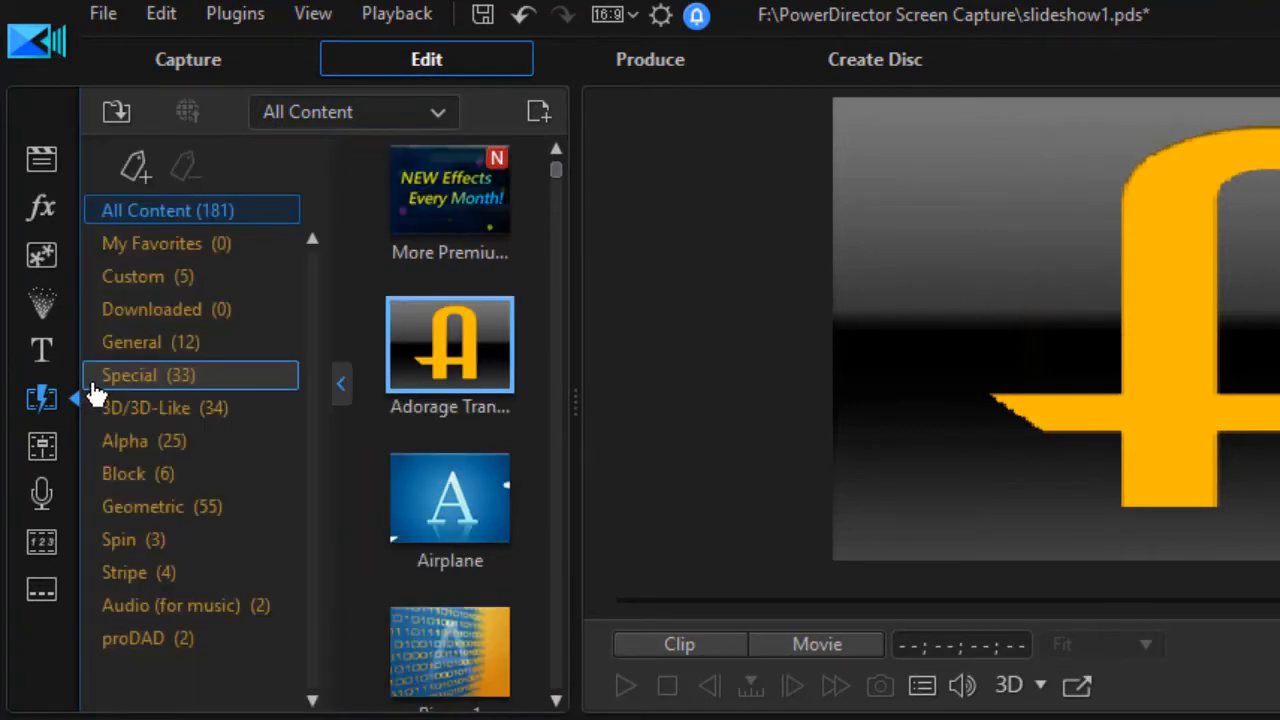
{"action": "mouse_move", "coordinate": [190, 244]}
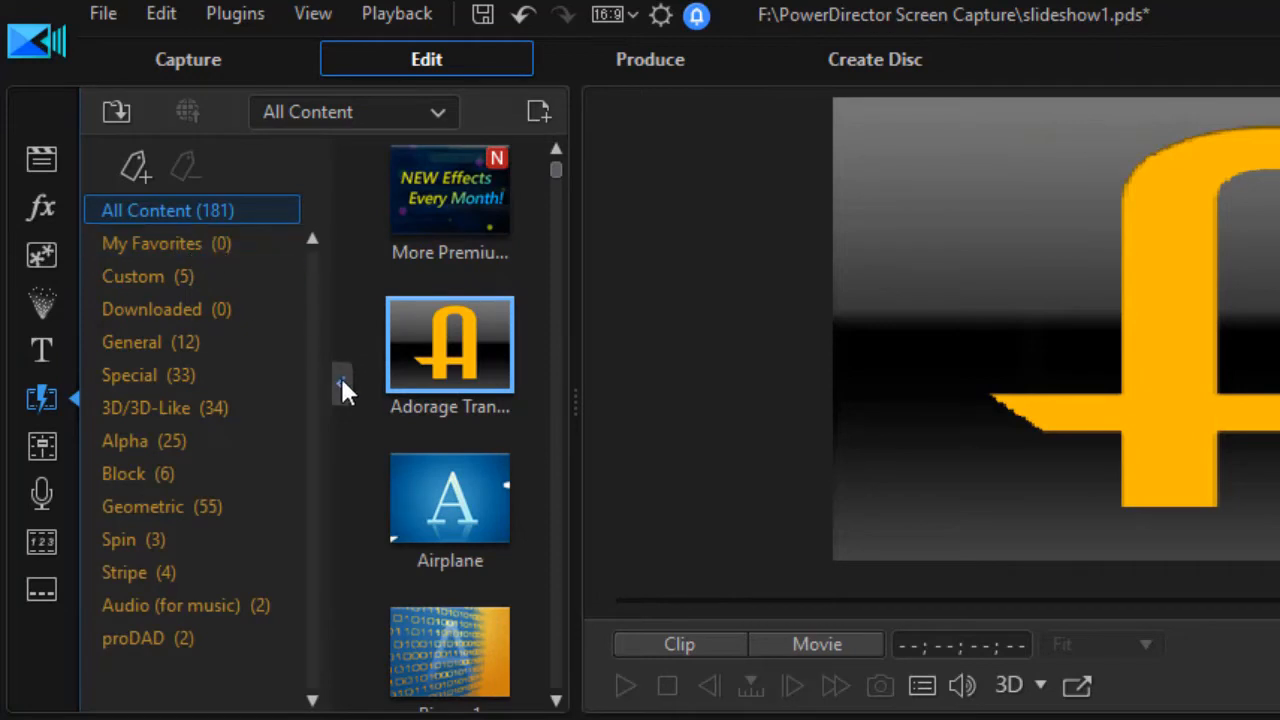
Widen the transition library and add the Blur transition to My Favorites
{"action": "left_click", "coordinate": [88, 382]}
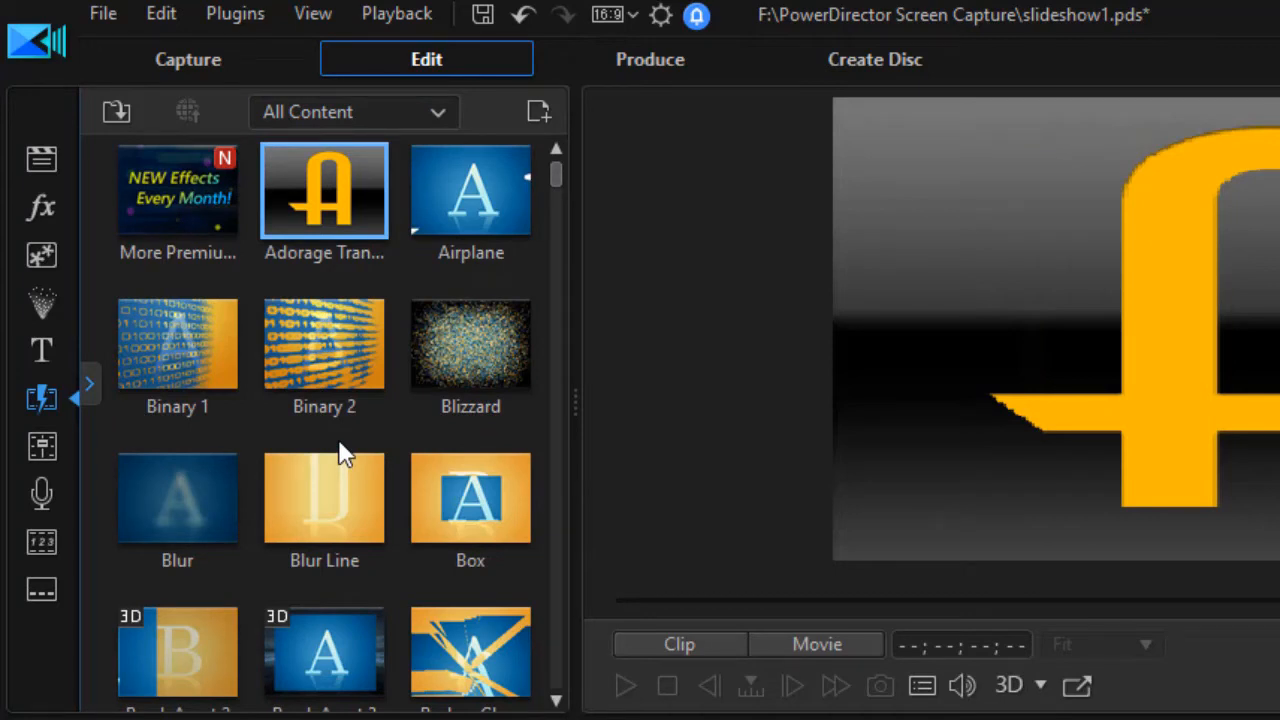
{"action": "left_click", "coordinate": [470, 498]}
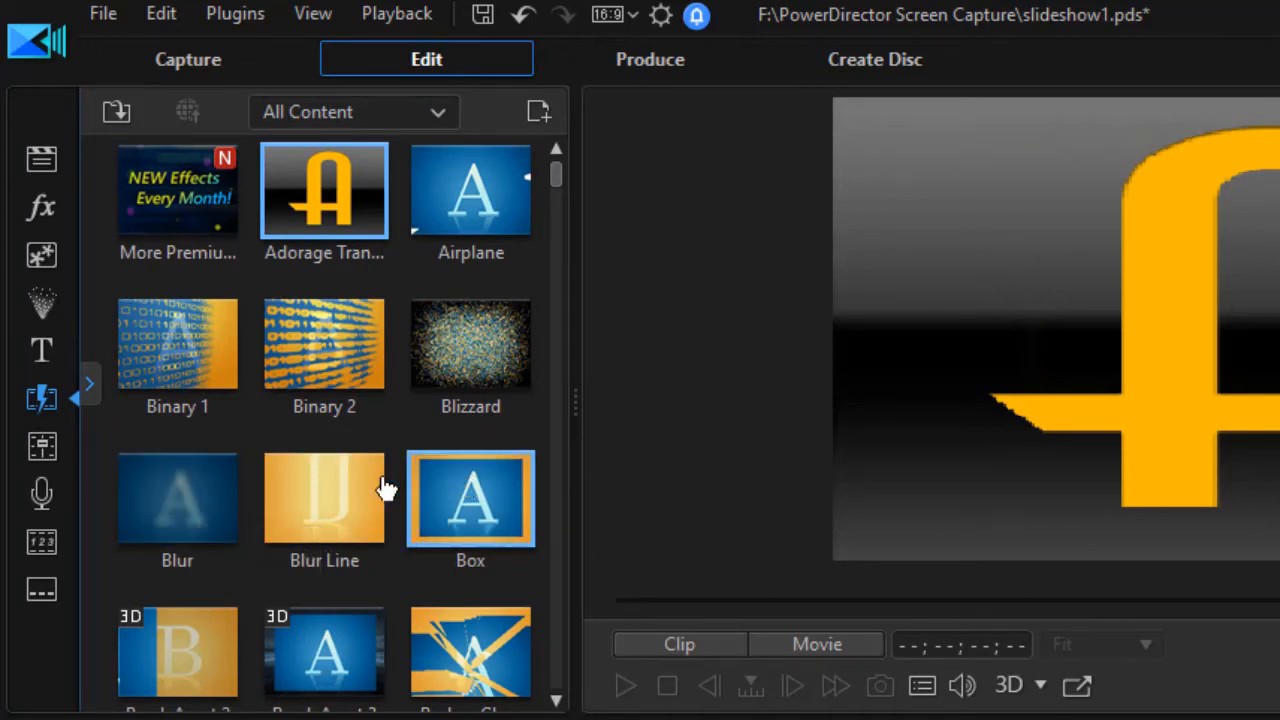
{"action": "right_click", "coordinate": [176, 498]}
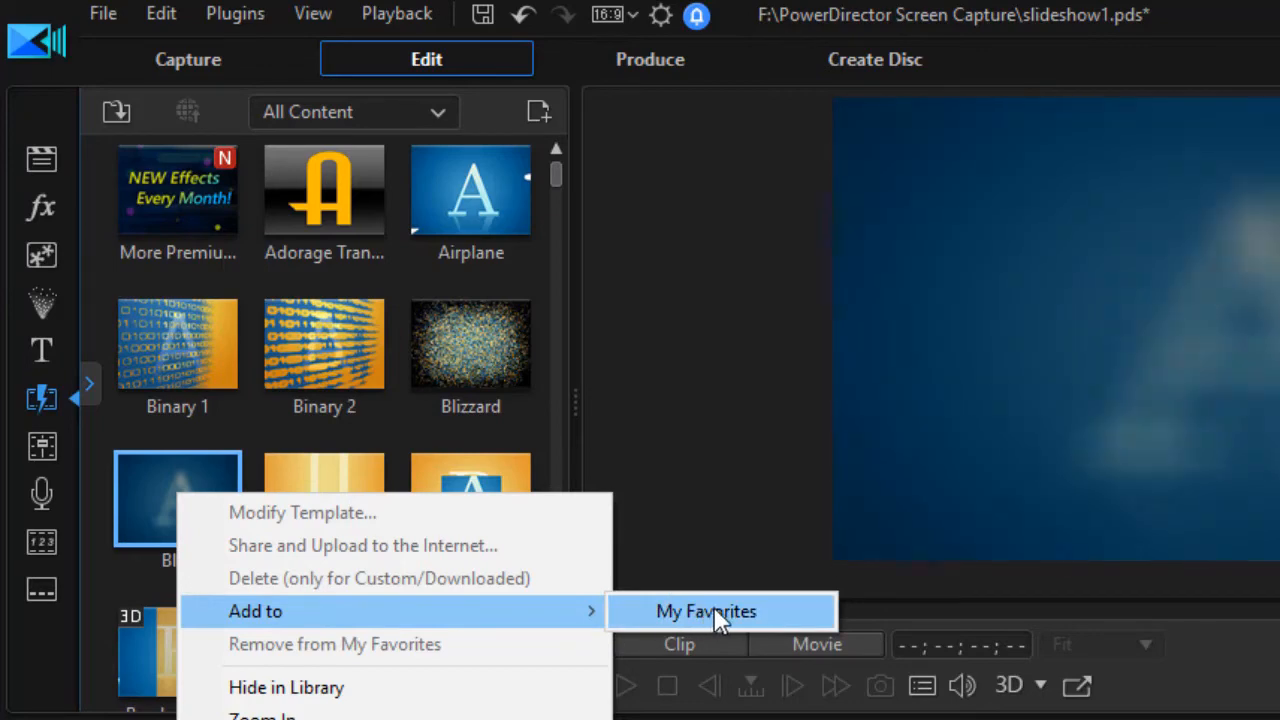
{"action": "left_click", "coordinate": [706, 612]}
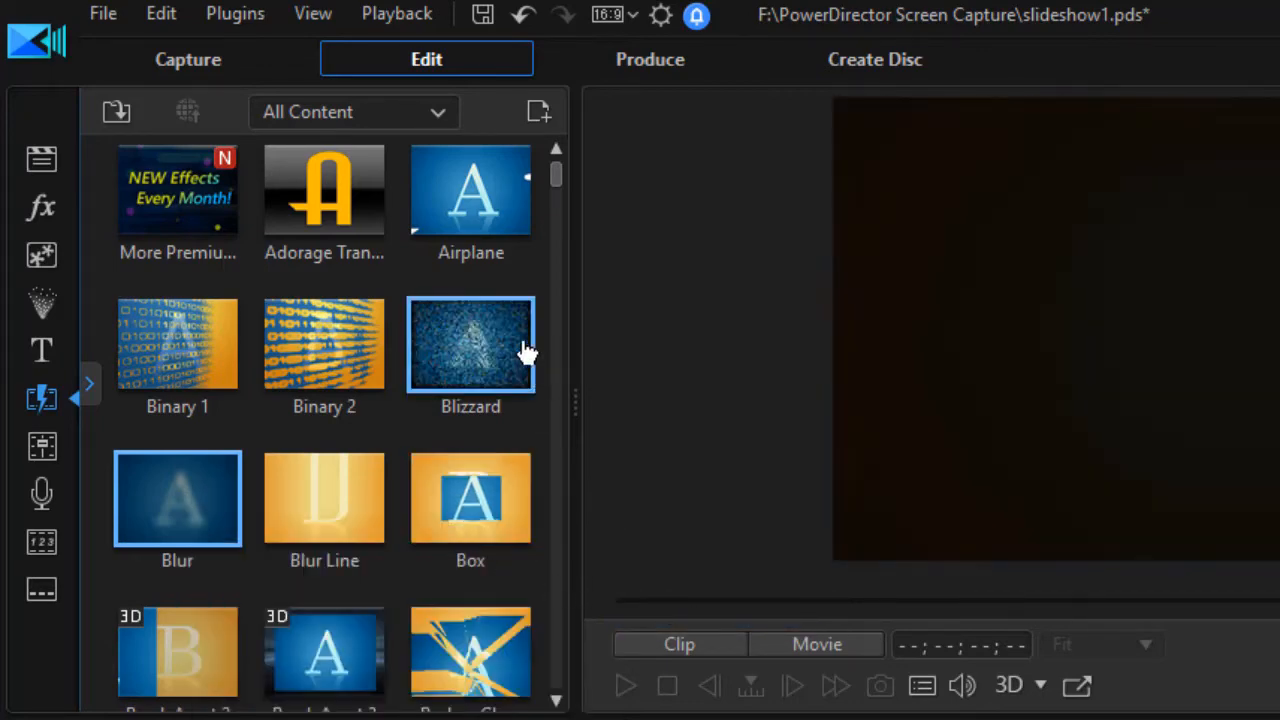
{"action": "mouse_move", "coordinate": [470, 500]}
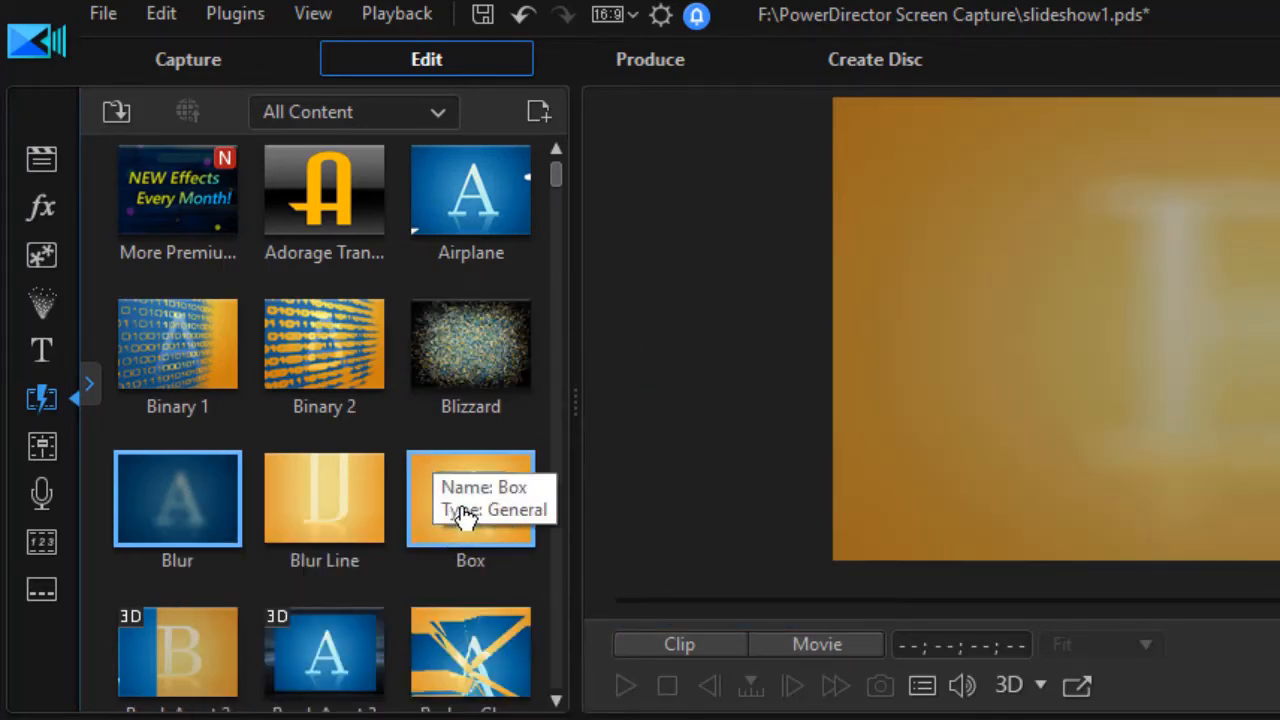
Add the Box and Flip Matrix In transitions to My Favorites
{"action": "right_click", "coordinate": [470, 498]}
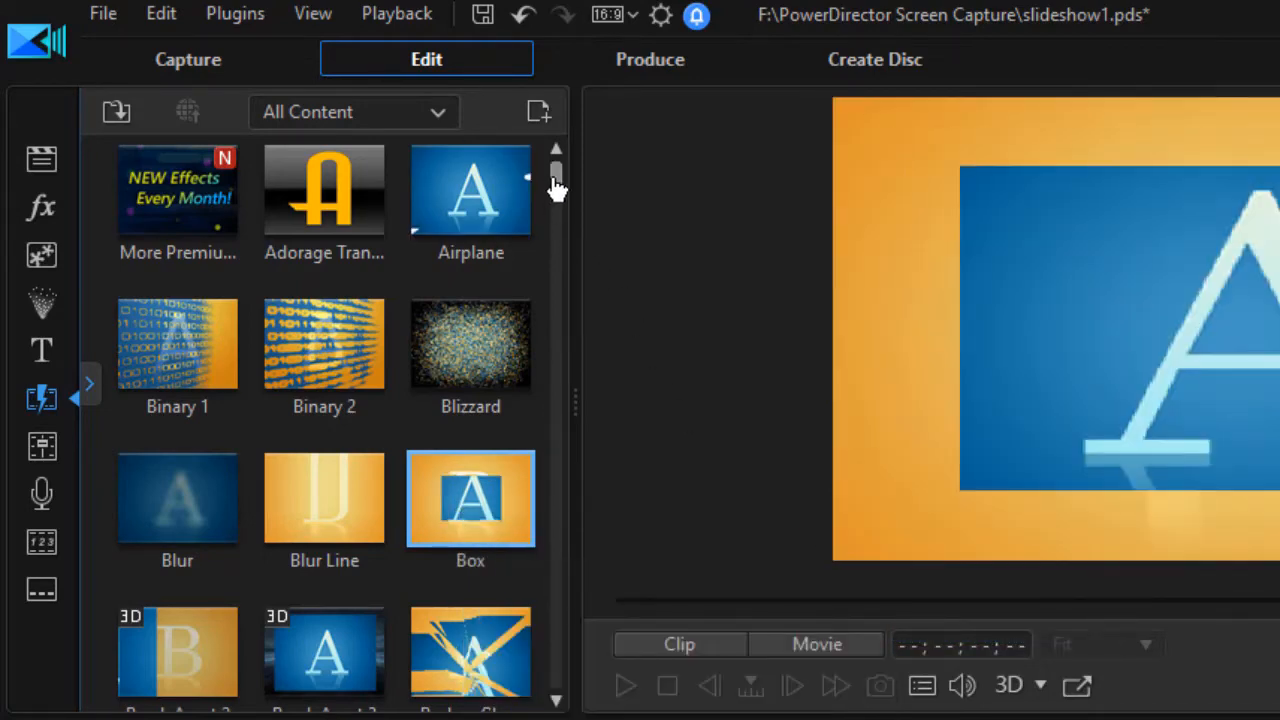
{"action": "scroll", "scroll_direction": "down", "scroll_amount": 3}
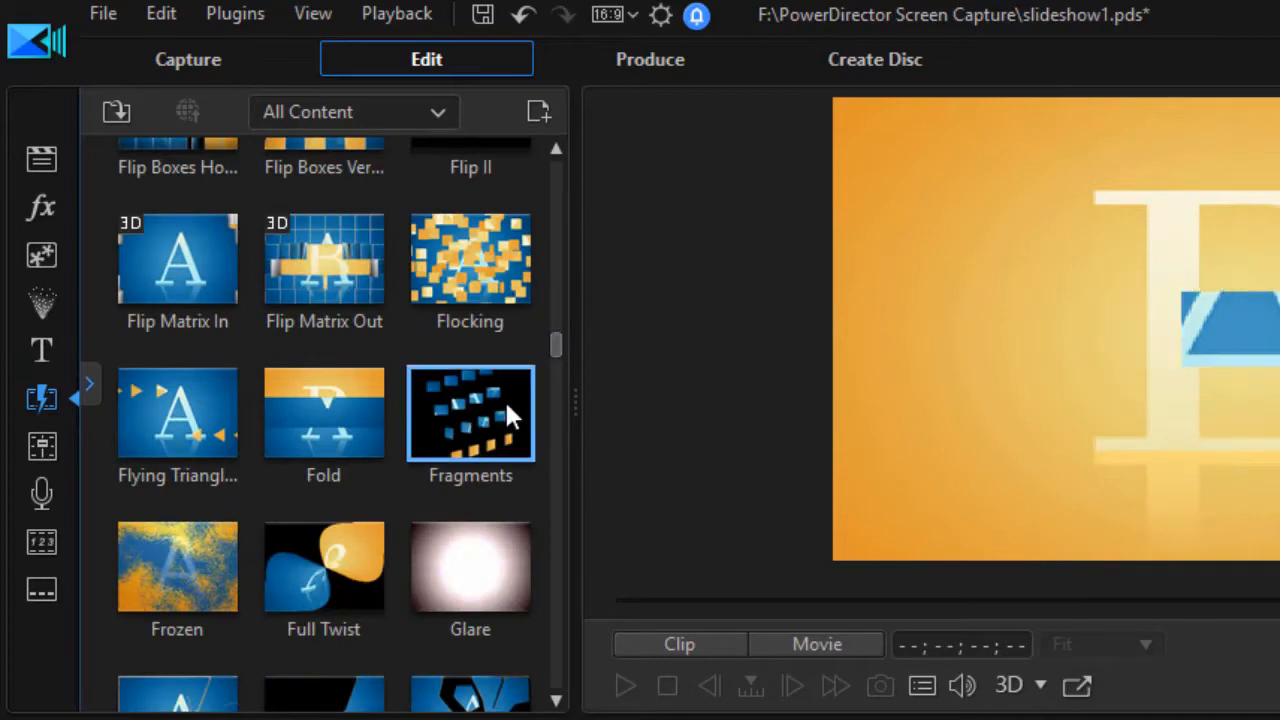
{"action": "left_click", "coordinate": [324, 258]}
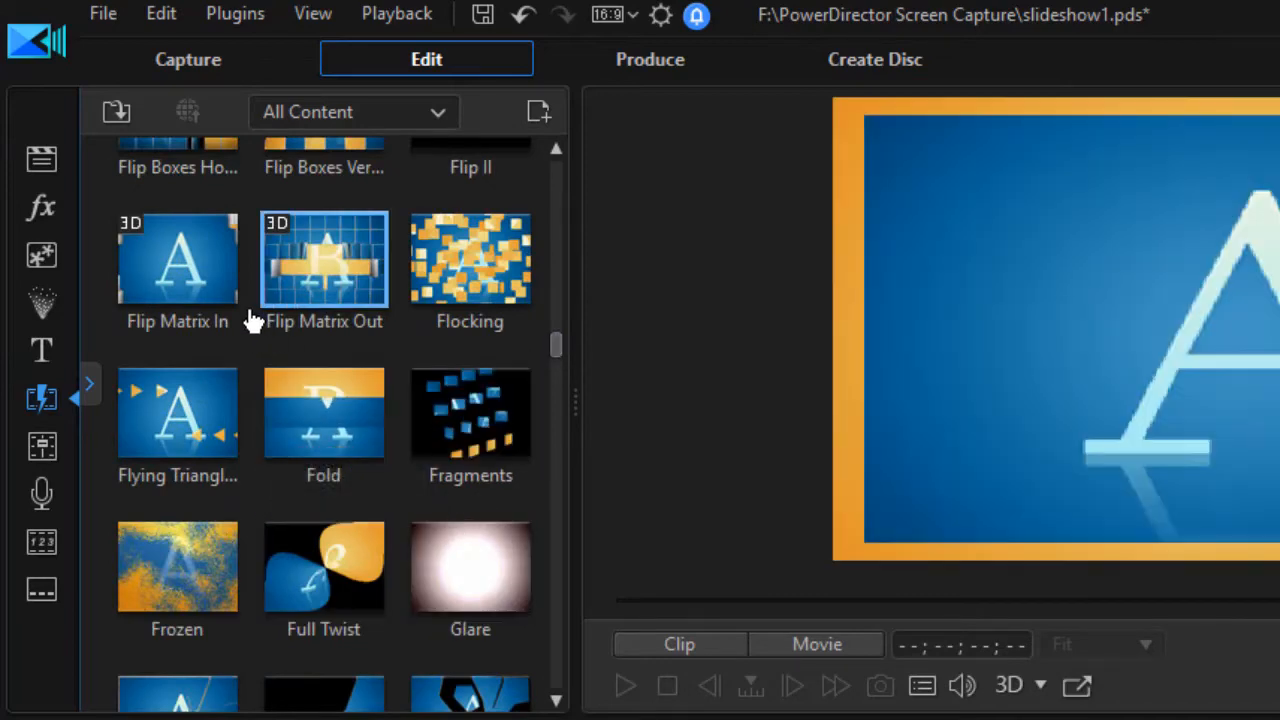
{"action": "right_click", "coordinate": [176, 258]}
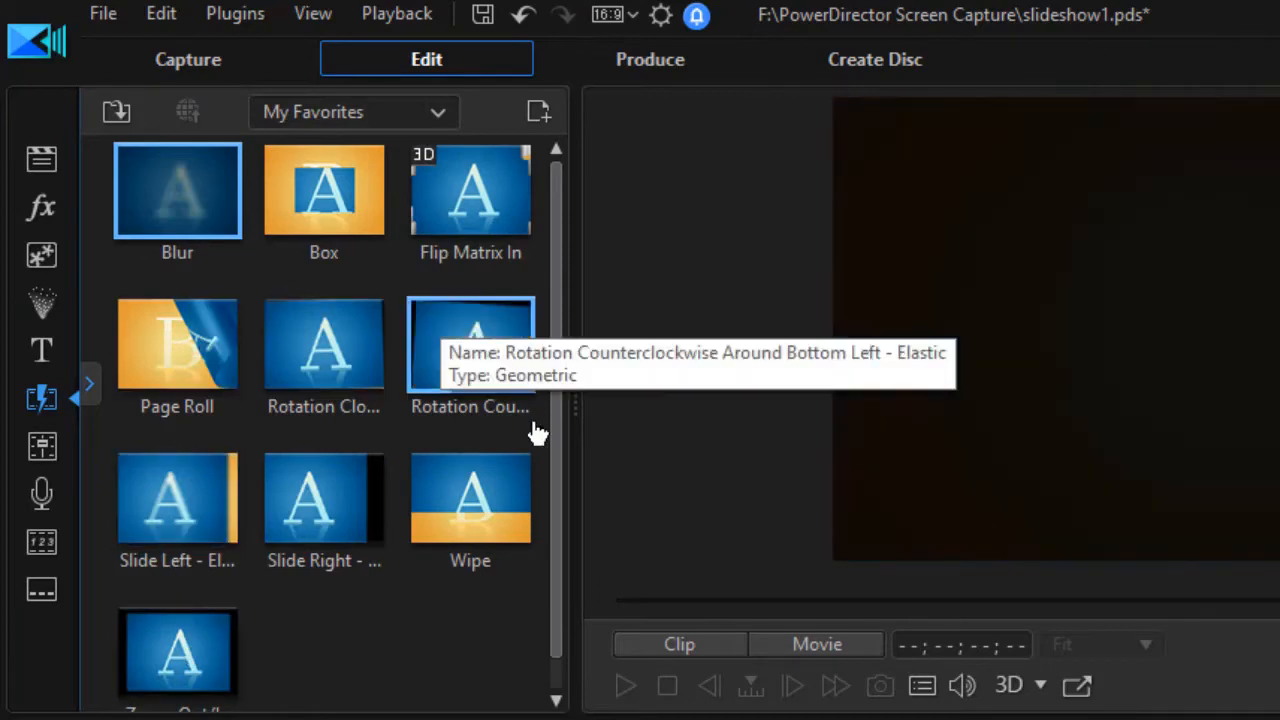
Browse the favorite transitions list down to Slide Right - Elastic
{"action": "scroll", "scroll_direction": "down", "scroll_amount": 3}
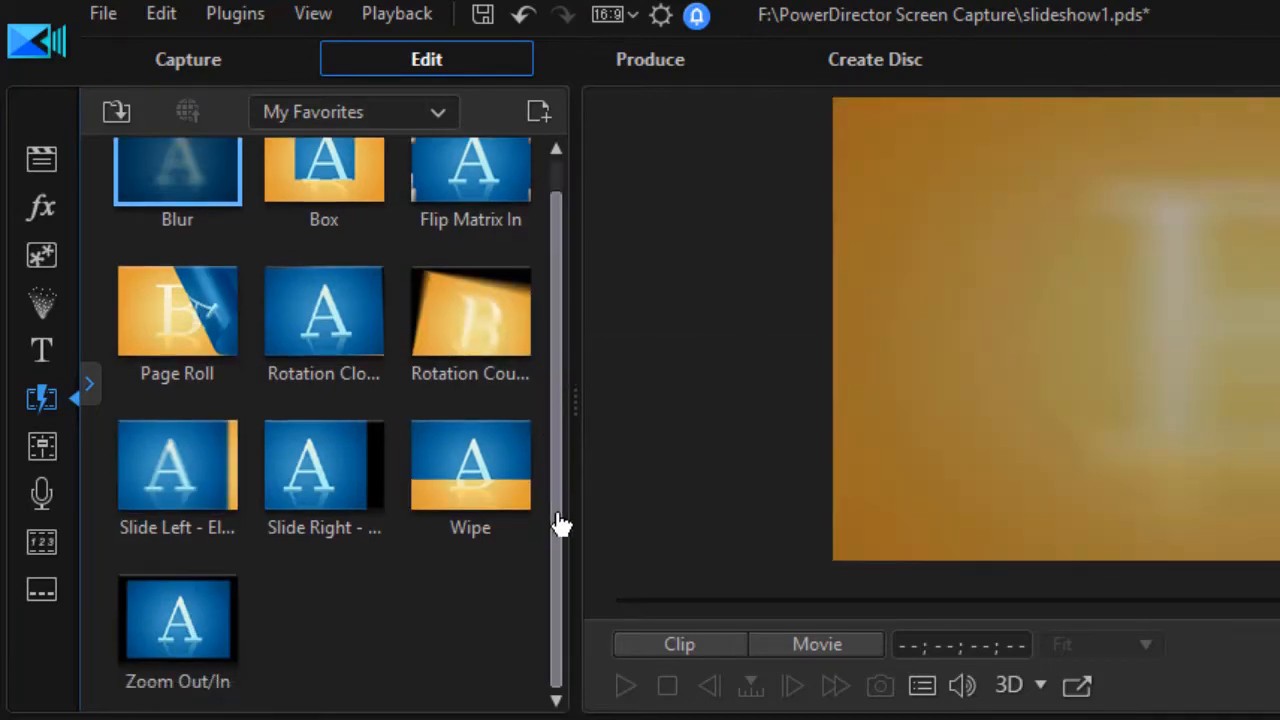
{"action": "mouse_move", "coordinate": [324, 464]}
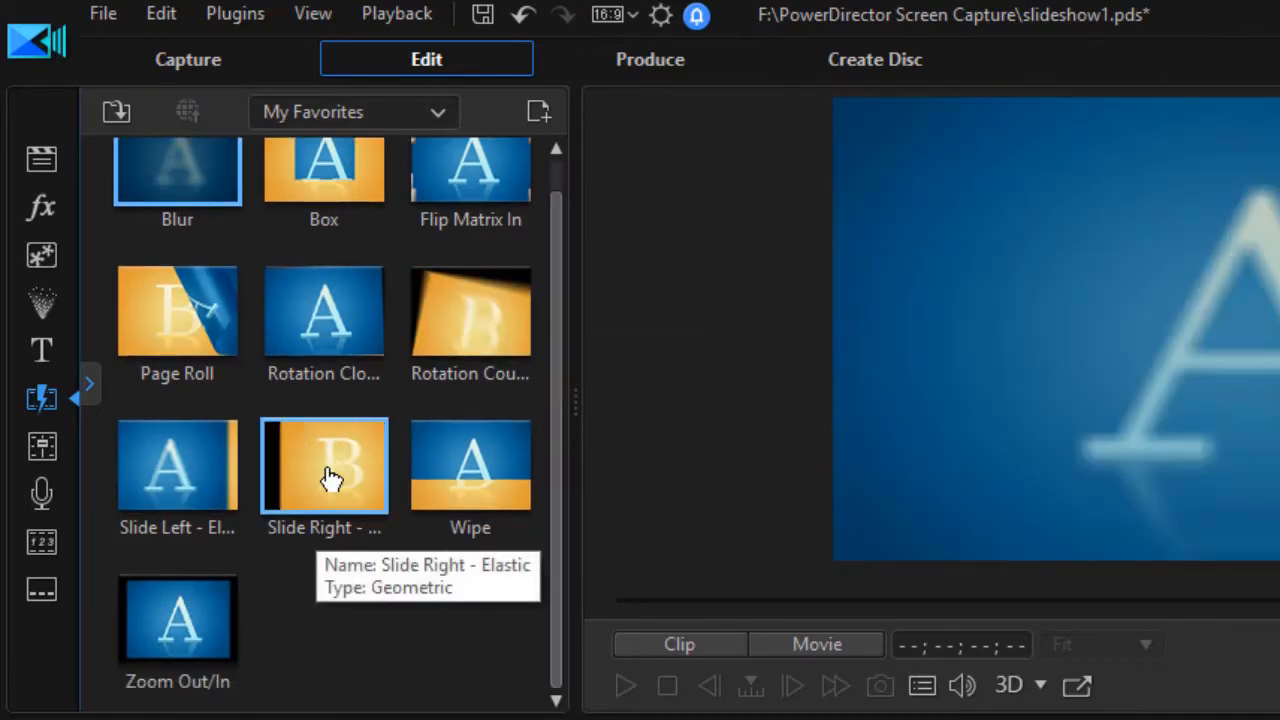
{"action": "right_click", "coordinate": [324, 464]}
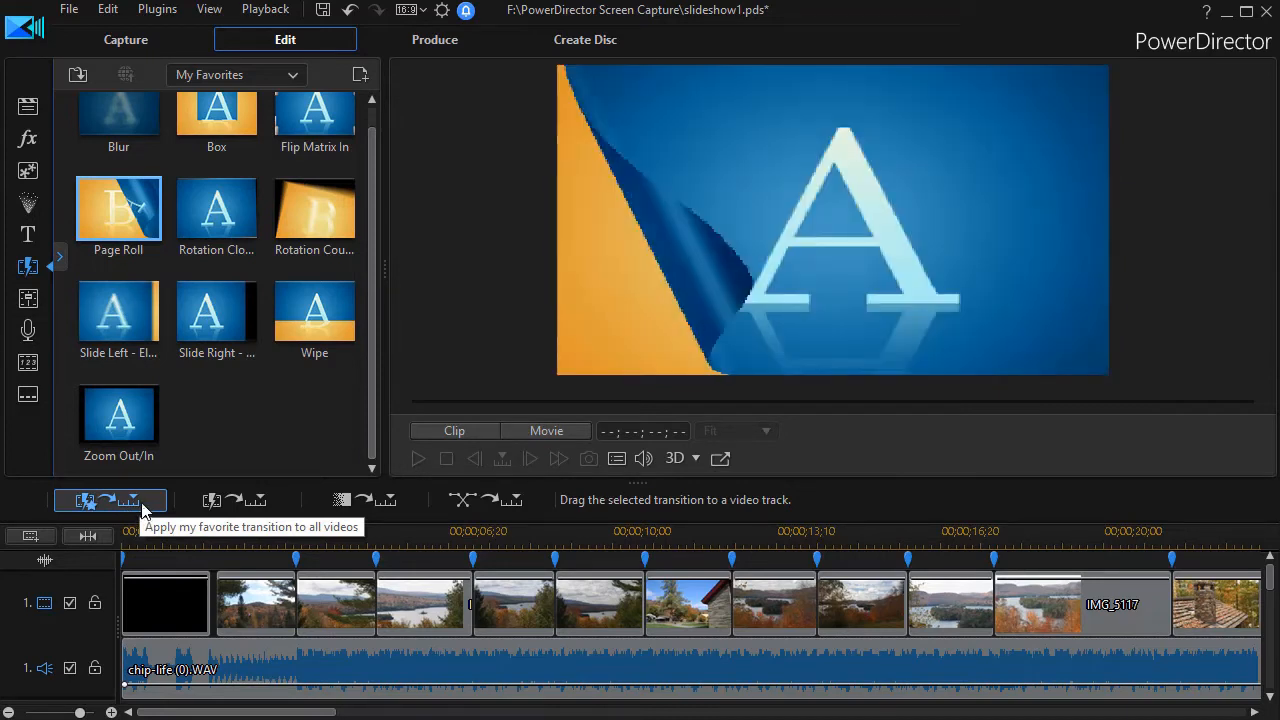
Apply the favorite transitions to all slides as Cross Transitions
{"action": "left_click", "coordinate": [110, 500]}
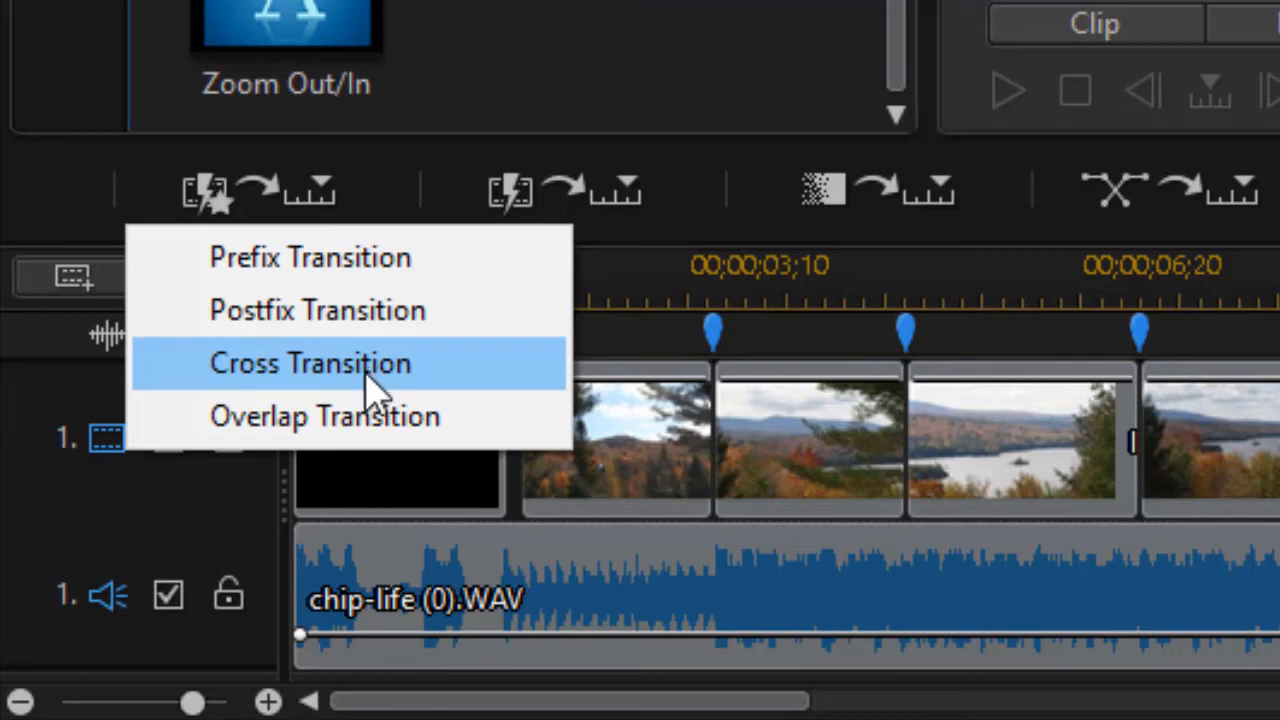
{"action": "mouse_move", "coordinate": [430, 390]}
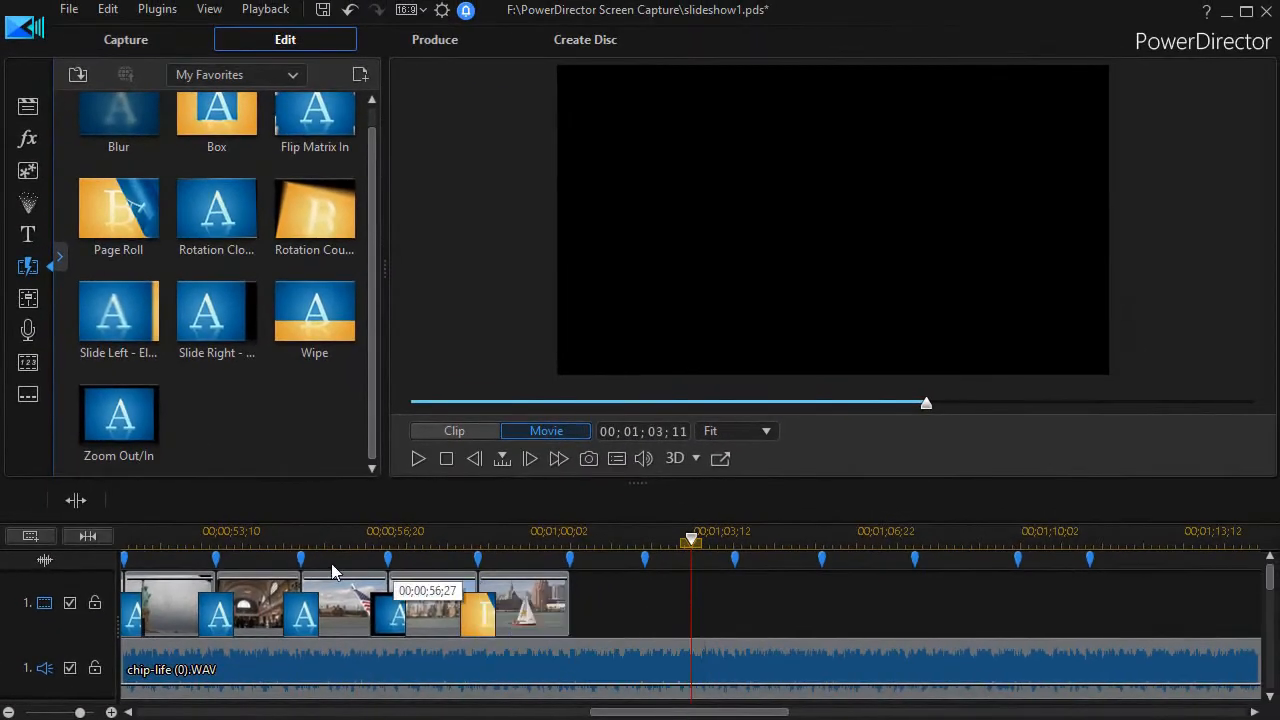
{"action": "mouse_move", "coordinate": [478, 610]}
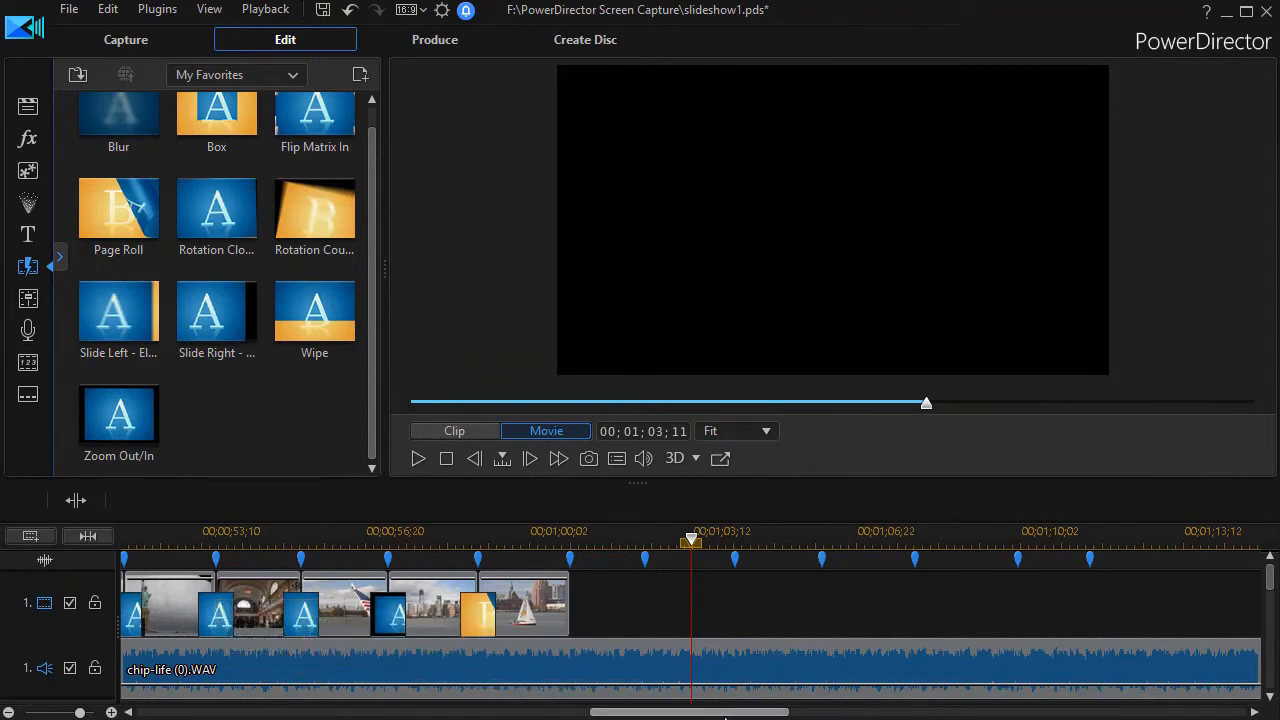
{"action": "left_click_drag", "start_coordinate": [724, 712], "coordinate": [544, 712]}
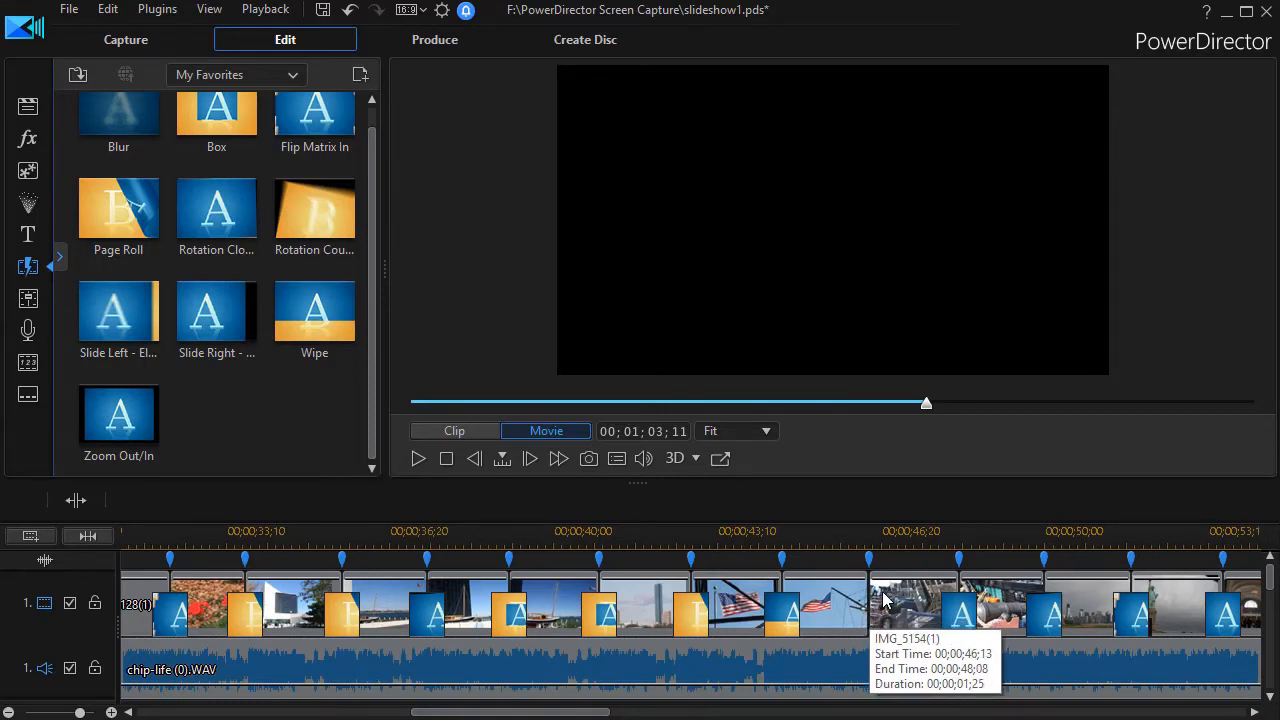
{"action": "mouse_move", "coordinate": [820, 596]}
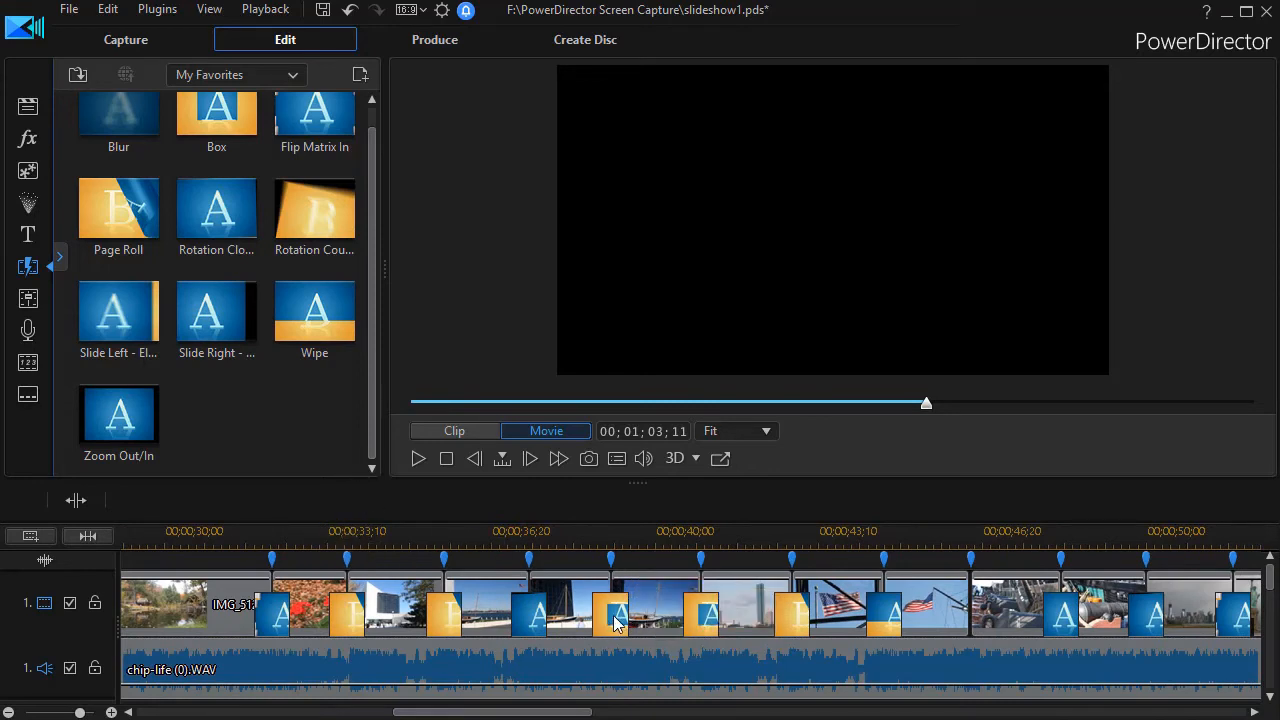
{"action": "mouse_move", "coordinate": [704, 610]}
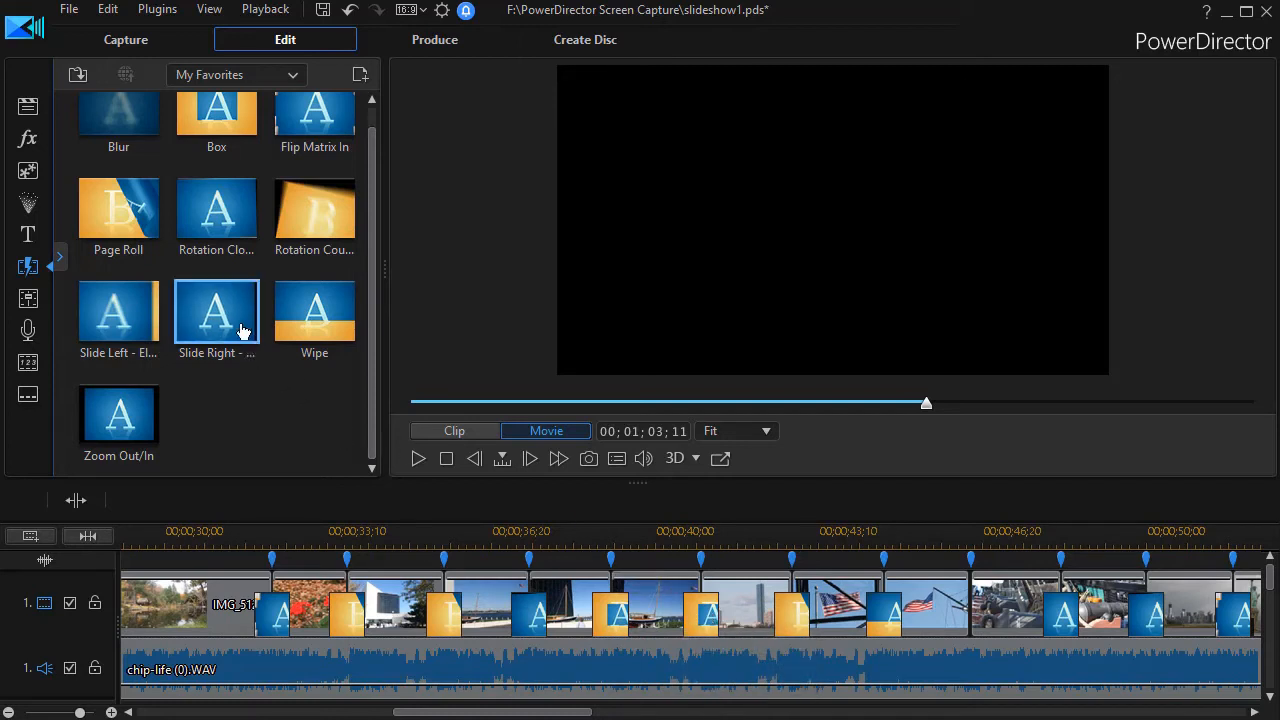
{"action": "left_click_drag", "start_coordinate": [216, 310], "coordinate": [510, 490]}
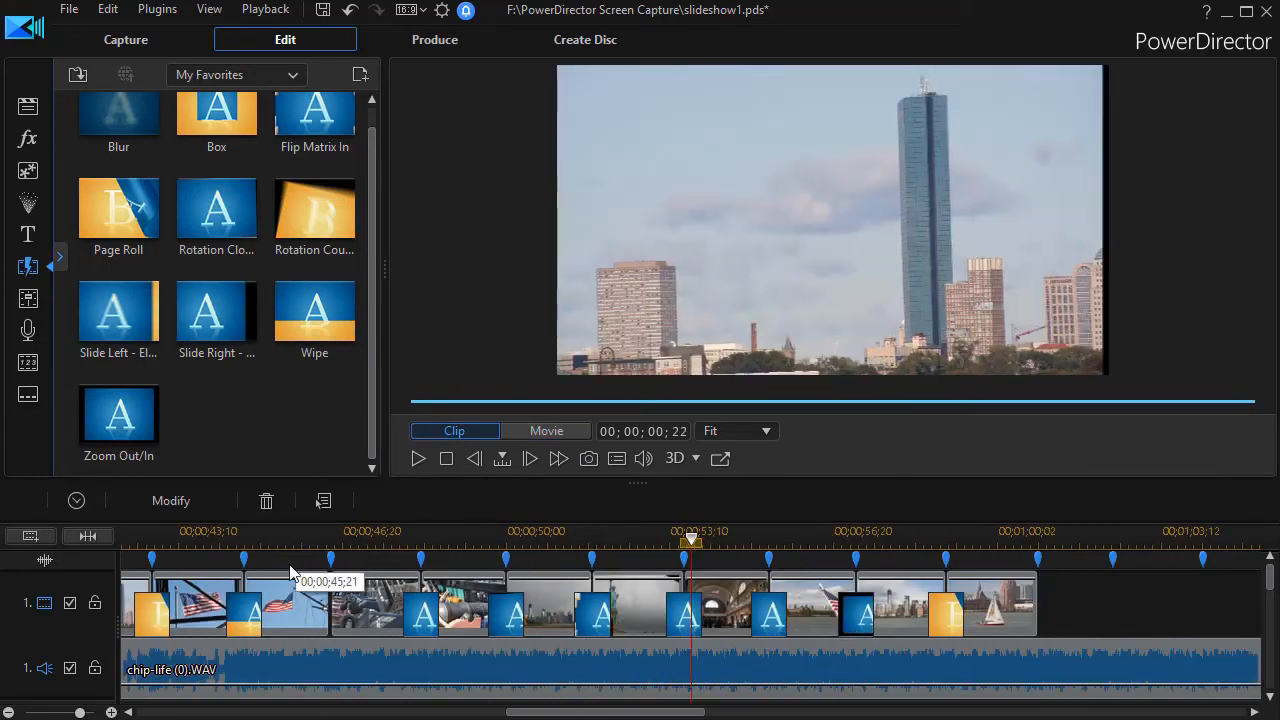
{"action": "mouse_move", "coordinate": [508, 616]}
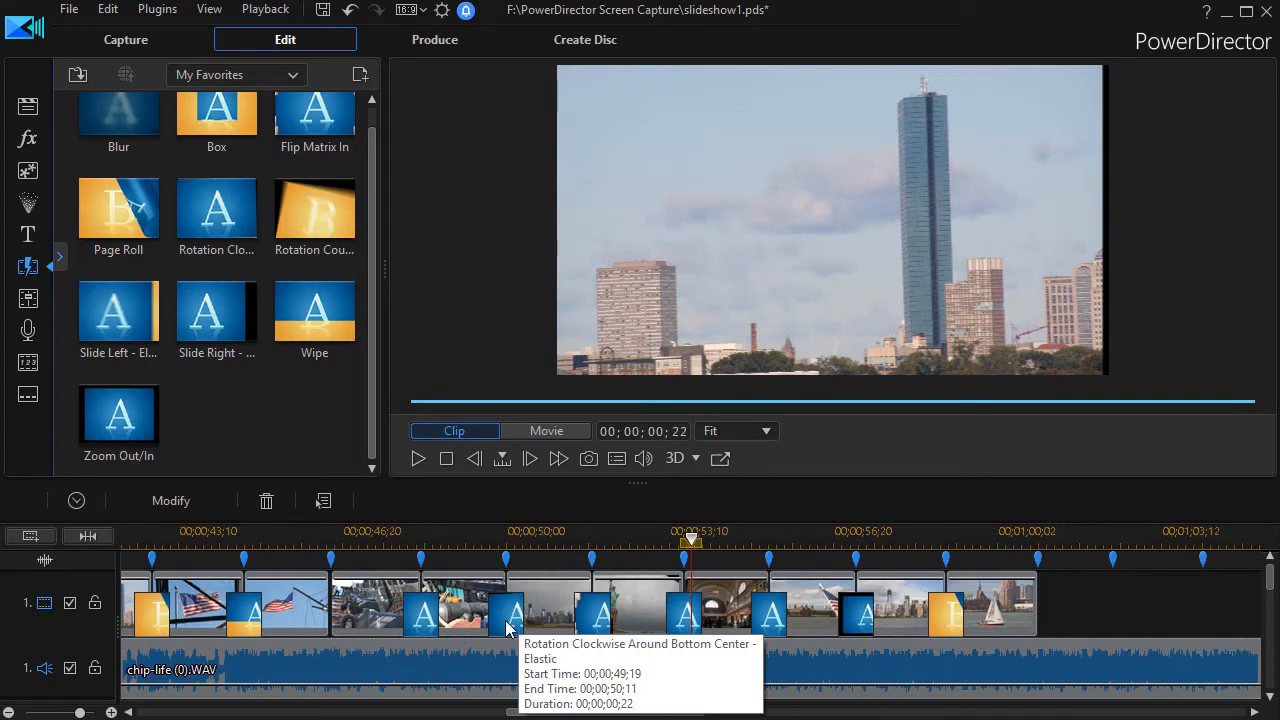
{"action": "mouse_move", "coordinate": [684, 616]}
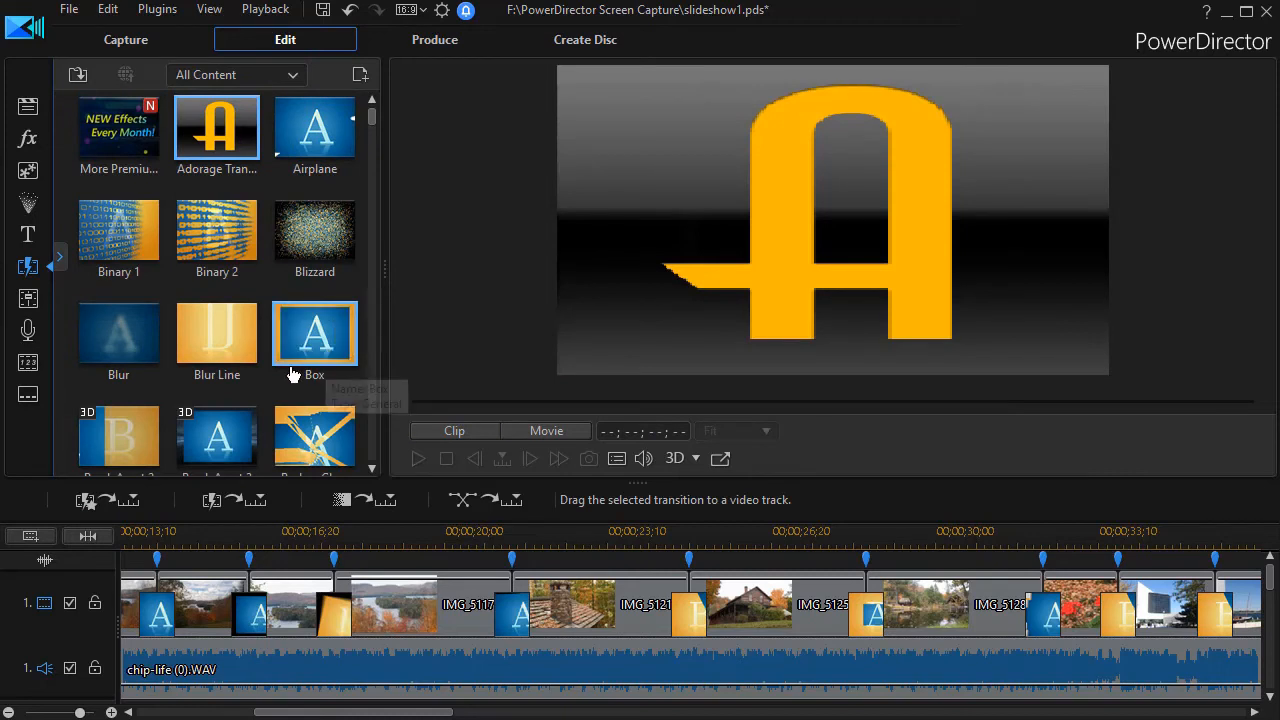
{"action": "mouse_move", "coordinate": [216, 334]}
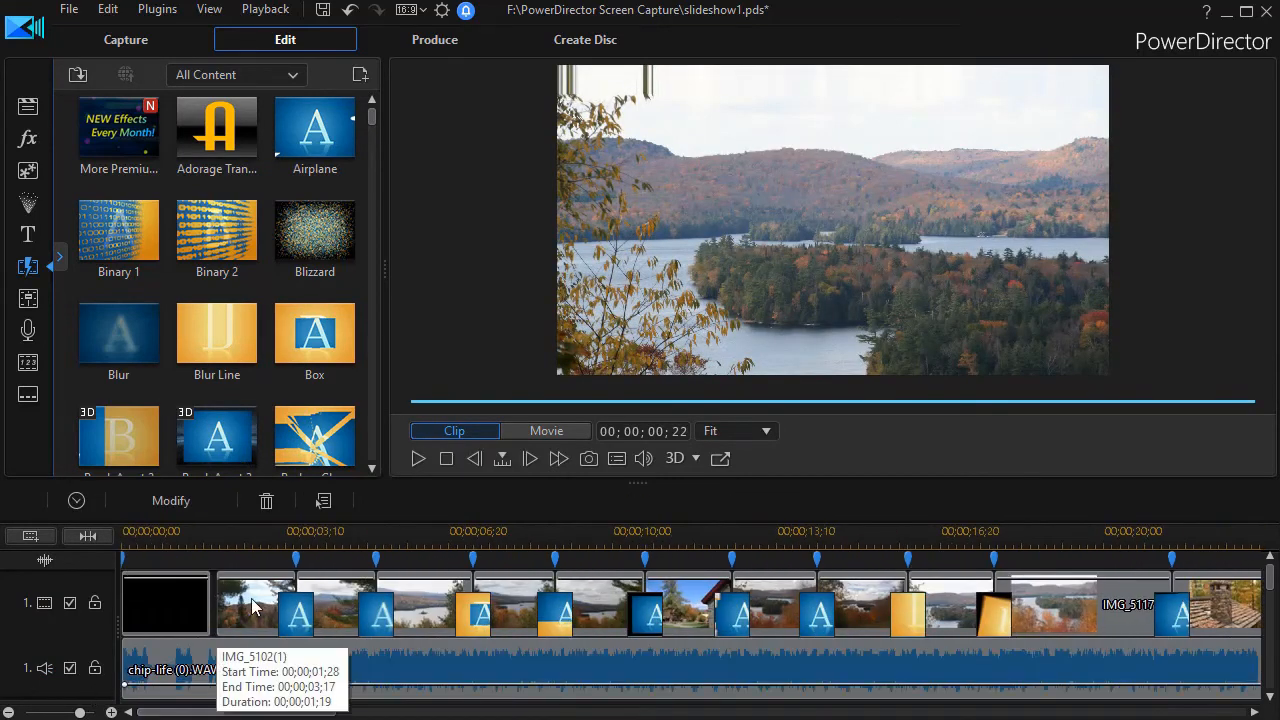
{"action": "mouse_move", "coordinate": [260, 318]}
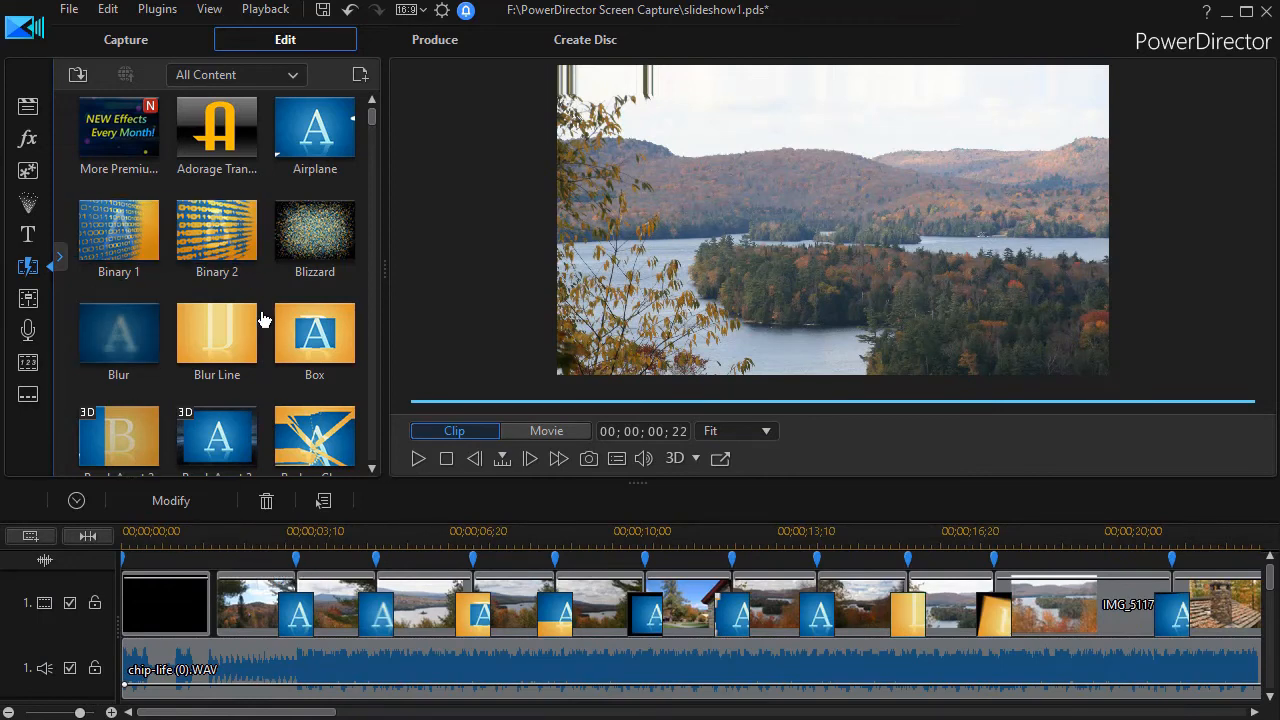
{"action": "mouse_move", "coordinate": [296, 610]}
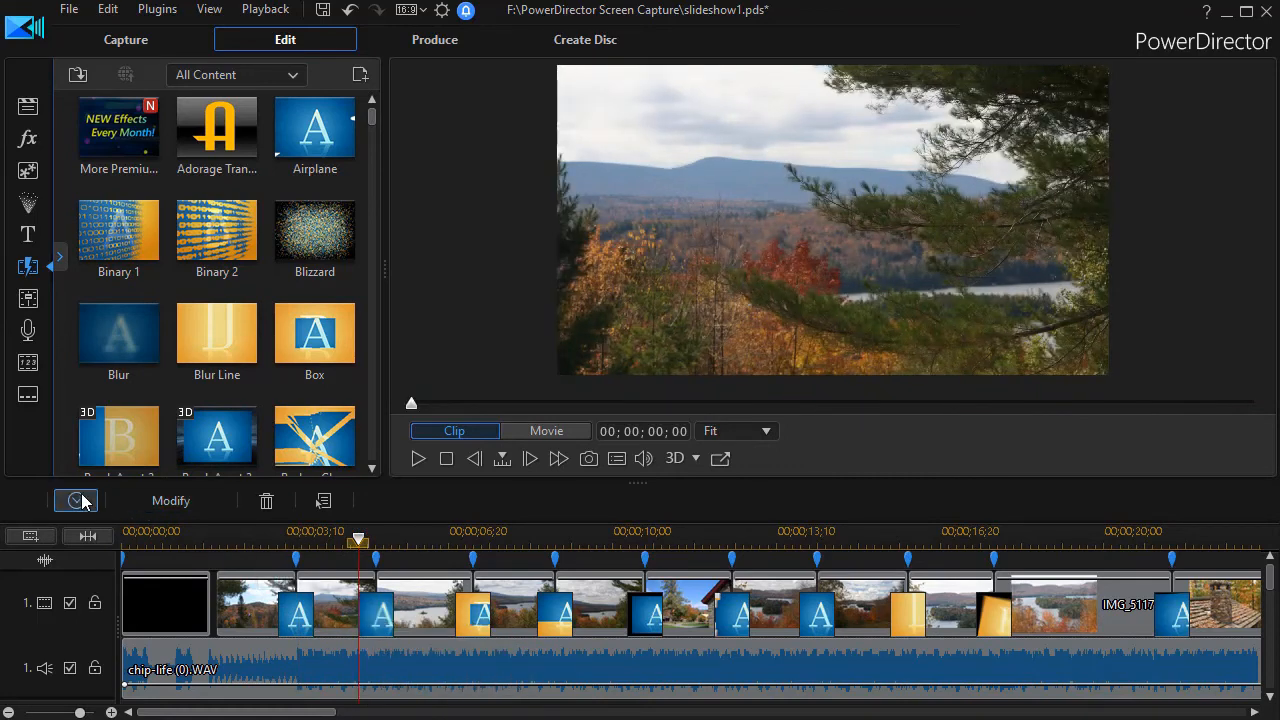
{"action": "left_click", "coordinate": [76, 500]}
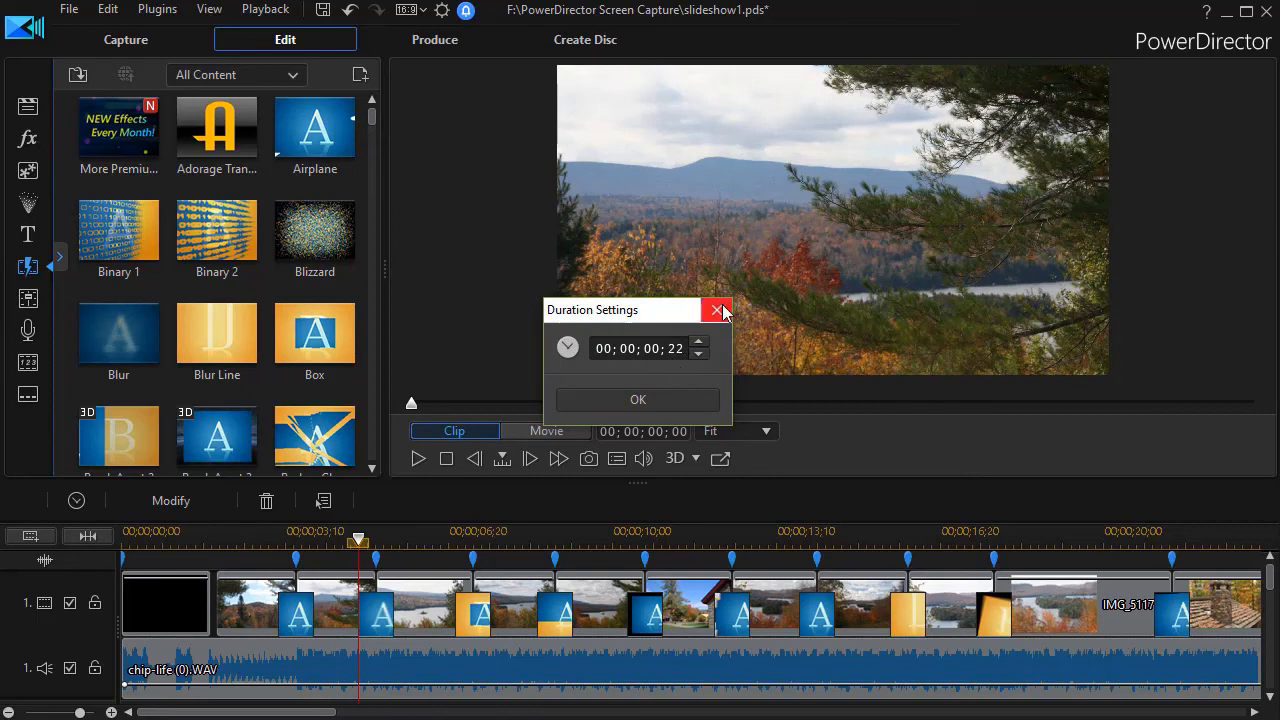
{"action": "left_click", "coordinate": [716, 310]}
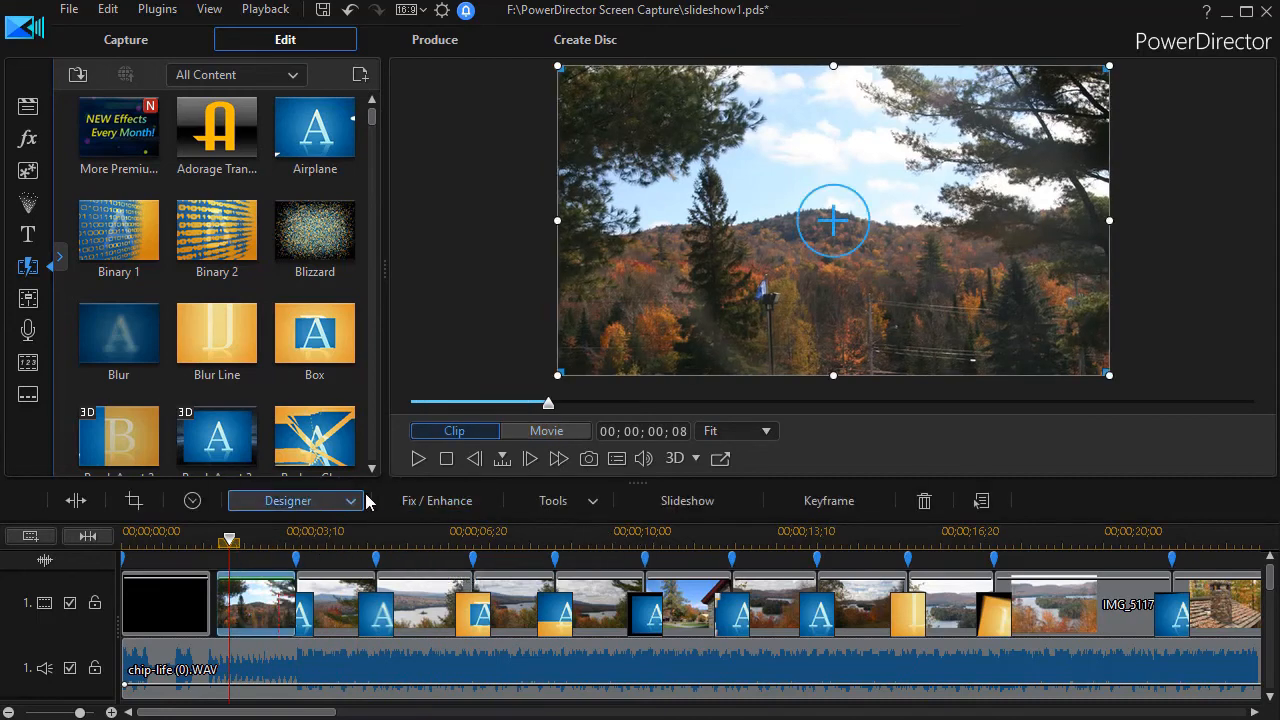
{"action": "mouse_move", "coordinate": [428, 468]}
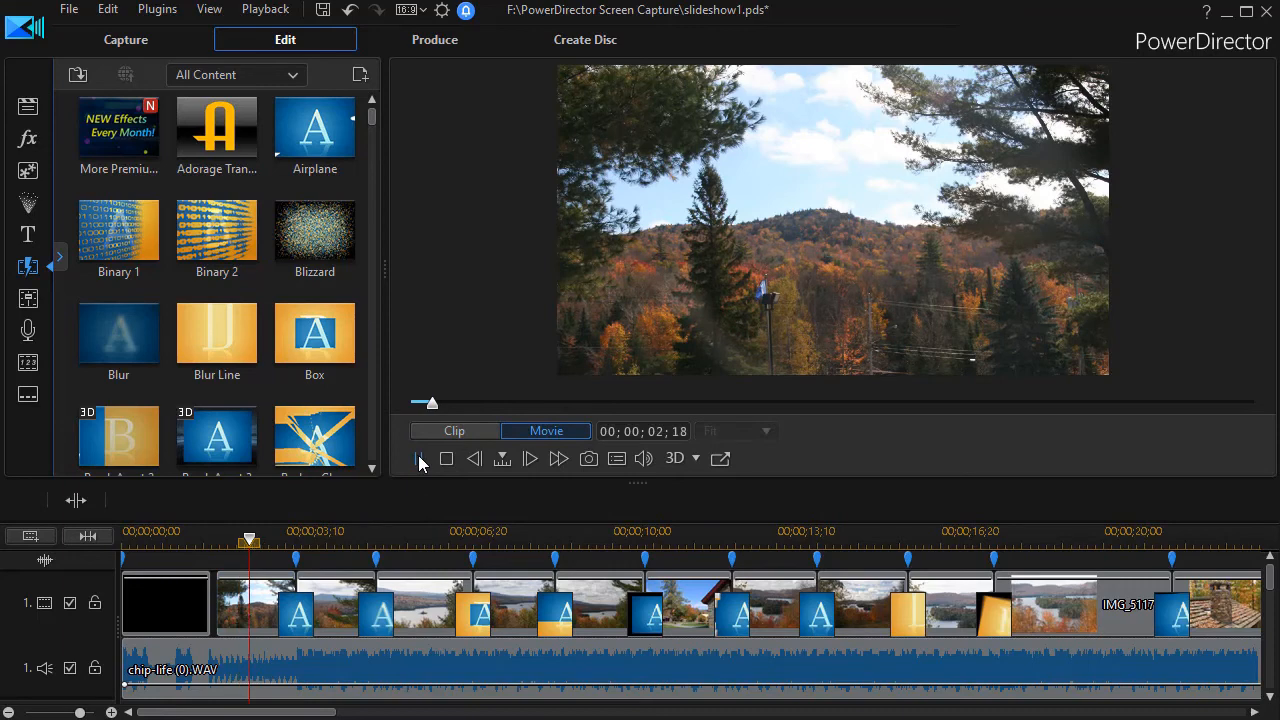
{"action": "left_click", "coordinate": [420, 458]}
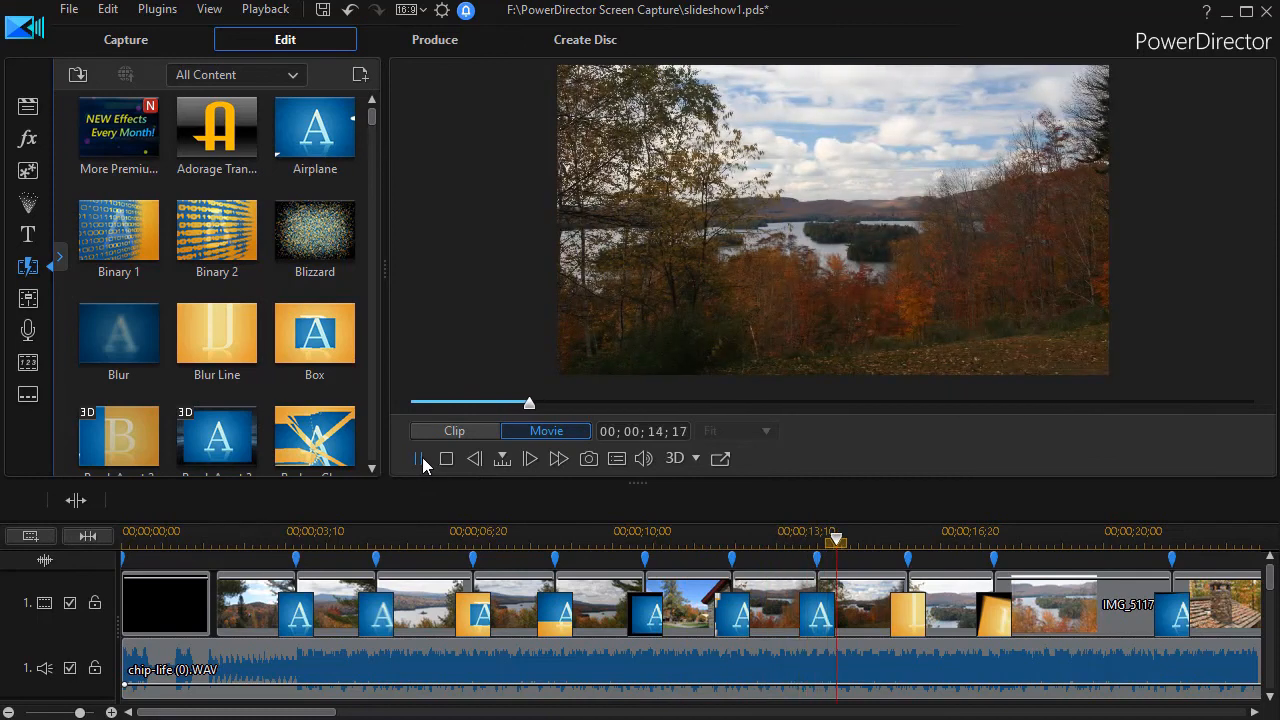
{"action": "left_click", "coordinate": [416, 458]}
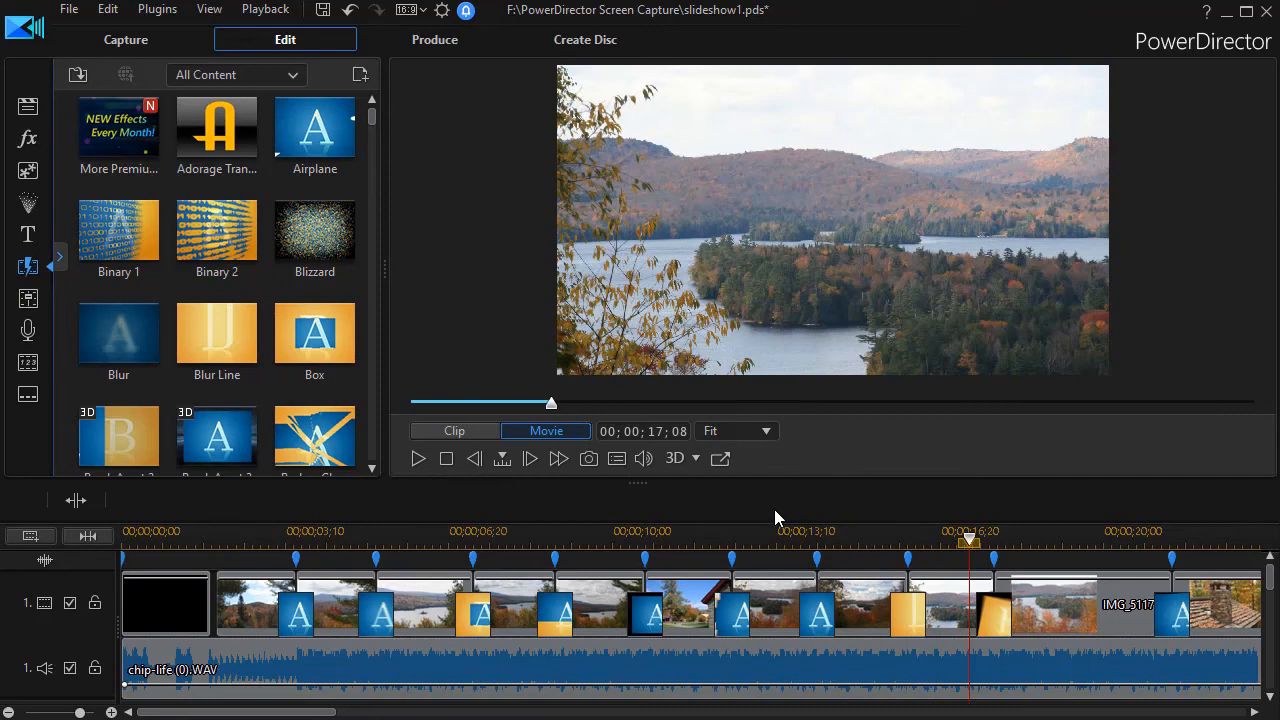
{"action": "mouse_move", "coordinate": [776, 512]}
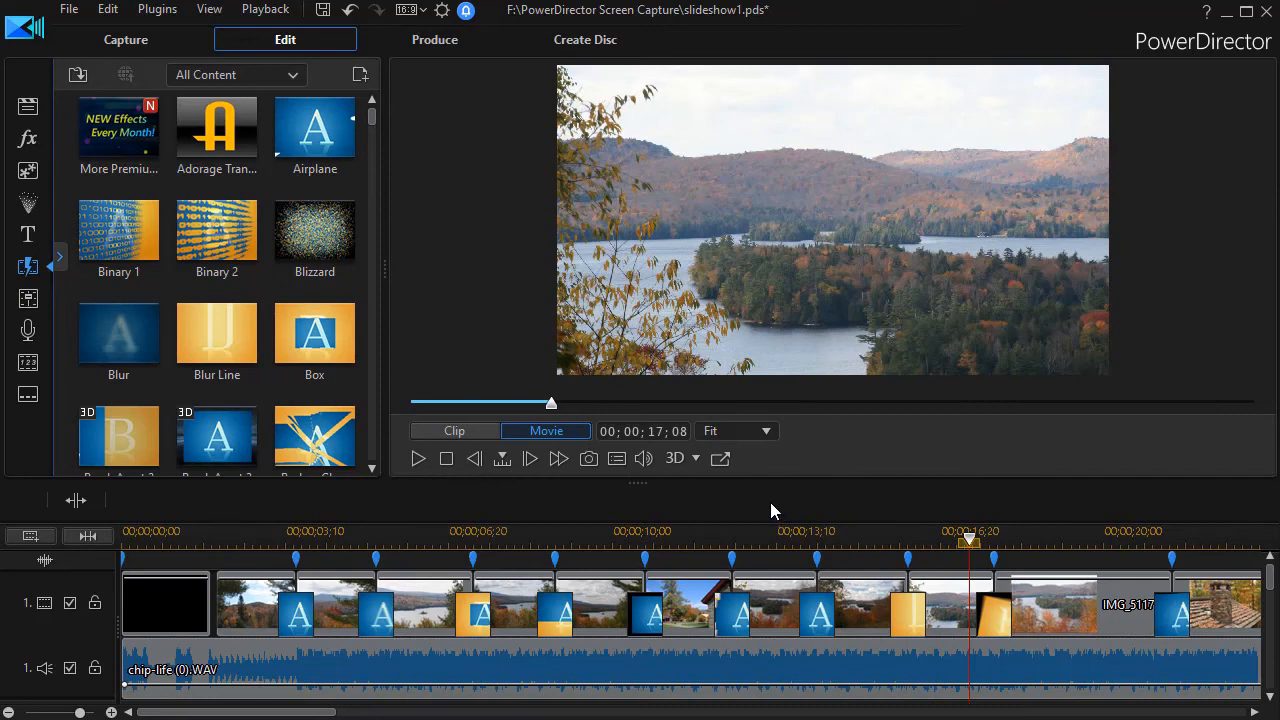